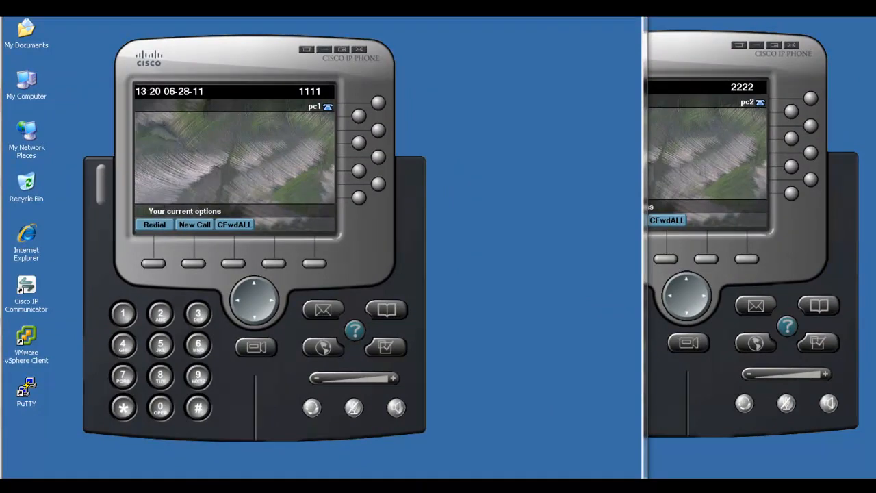
mouse_move(142, 343)
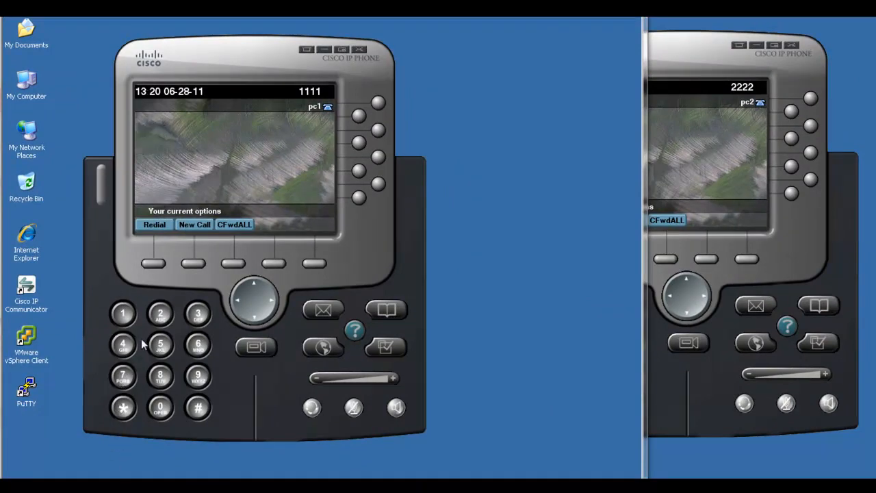
Dial extension 2222 from phone 1111 and answer the ringing call on pc2
click(160, 314)
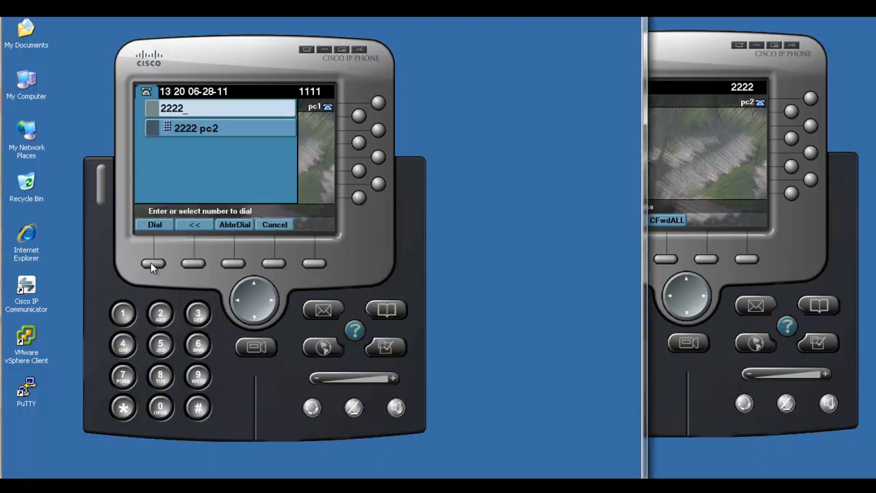
click(154, 225)
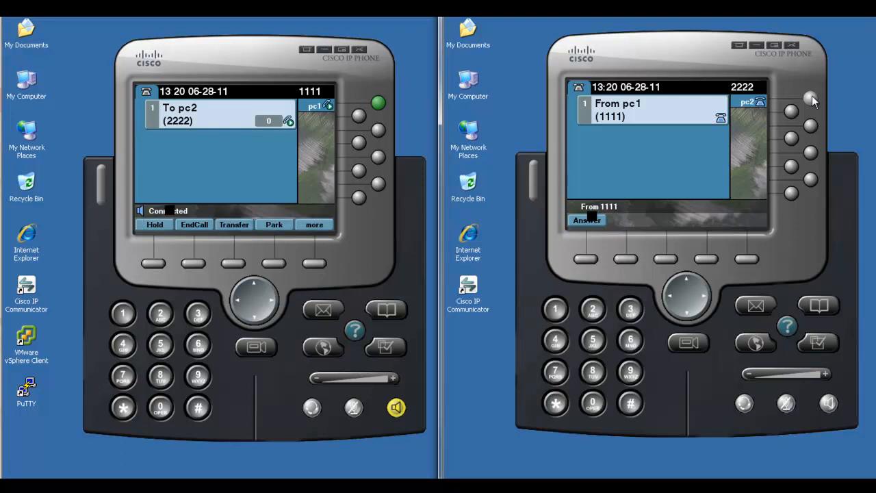
click(586, 219)
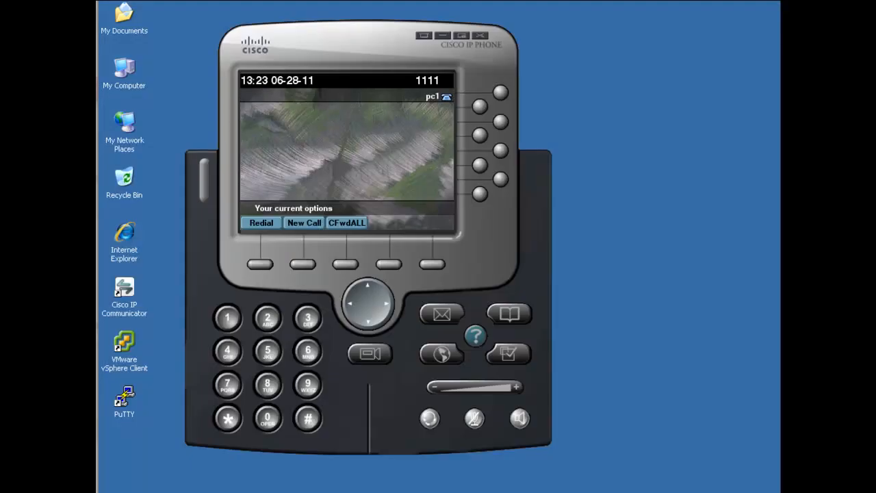
mouse_move(208, 447)
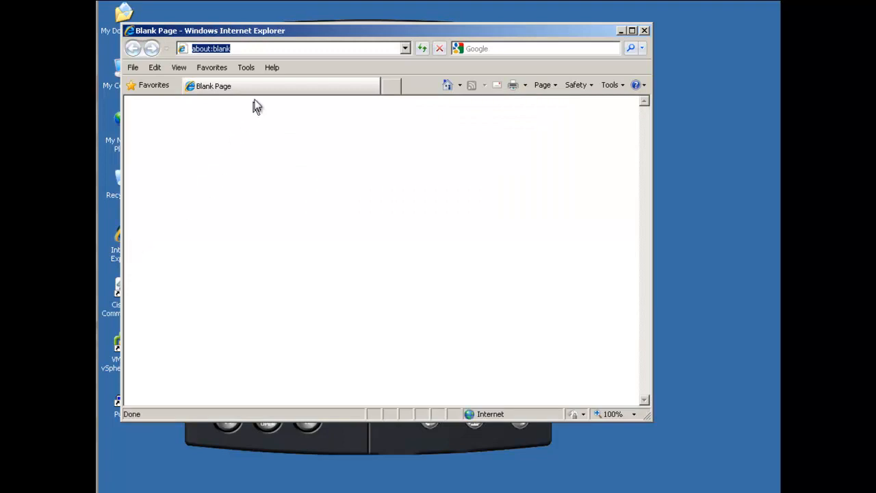
Browse to cucm.example.org and open Unified Communications Manager past the certificate warning
text(cucm)
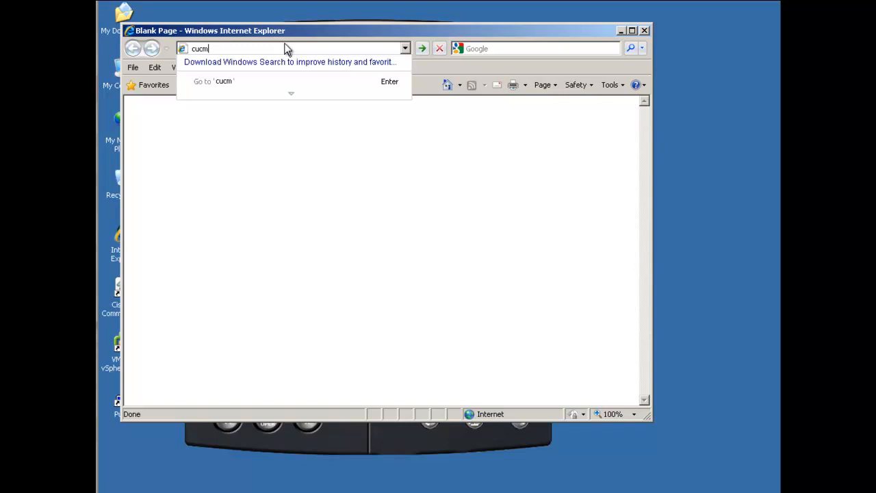
text(.example.org/)
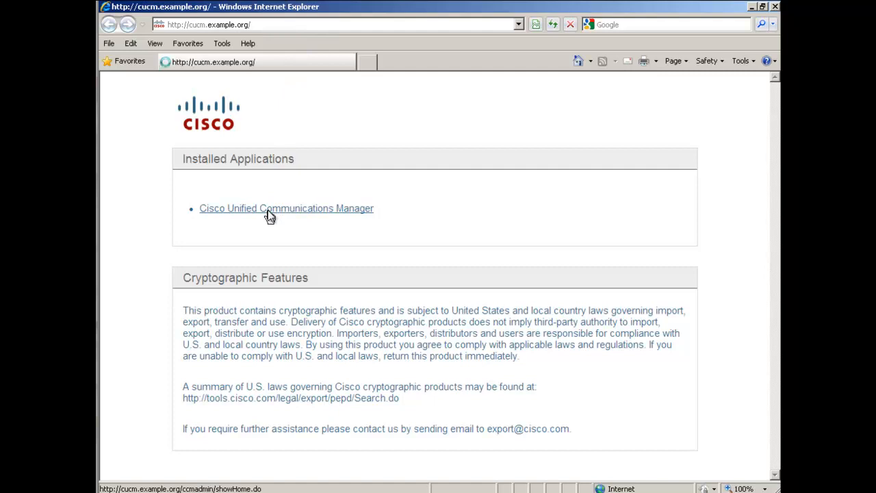
click(285, 208)
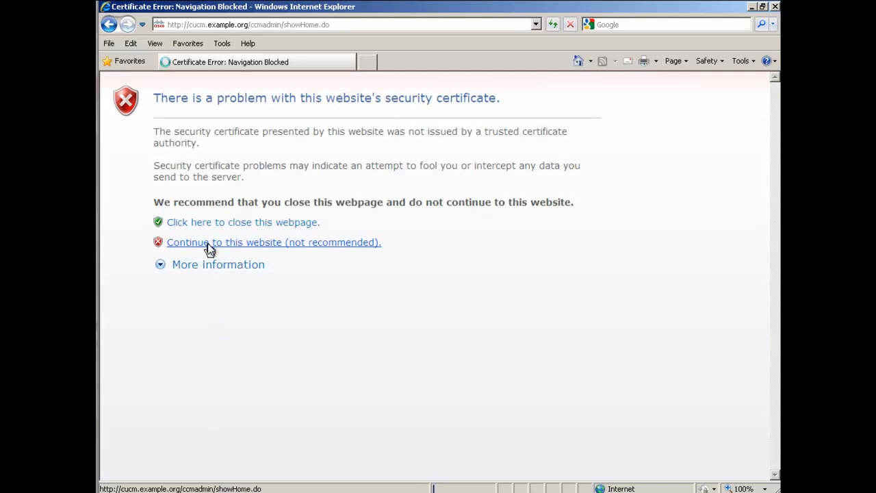
click(274, 242)
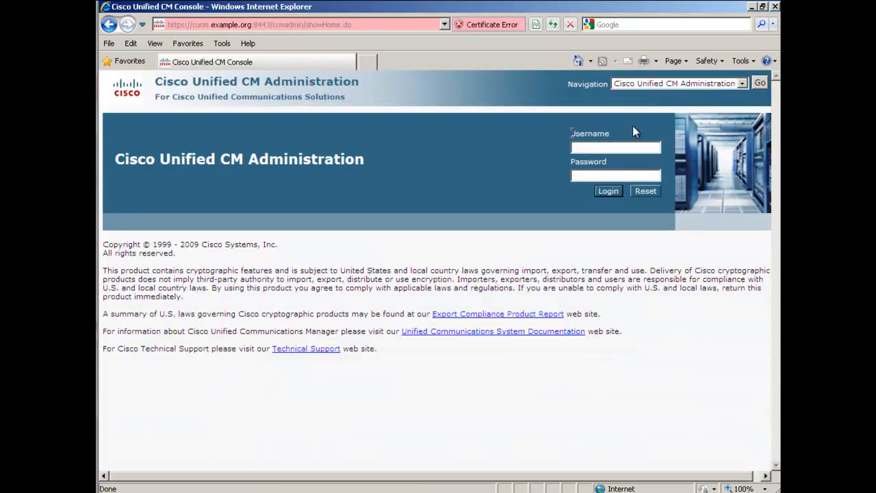
Switch the Navigation menu to Disaster Recovery System
click(742, 83)
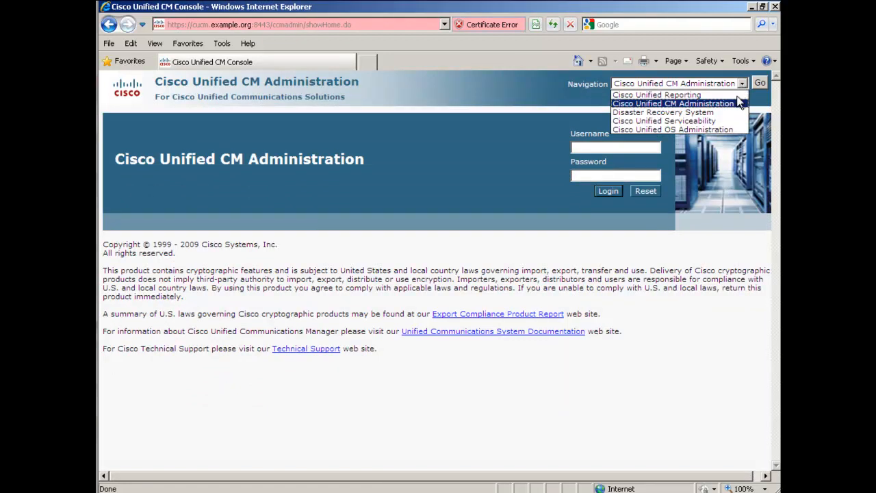
click(662, 111)
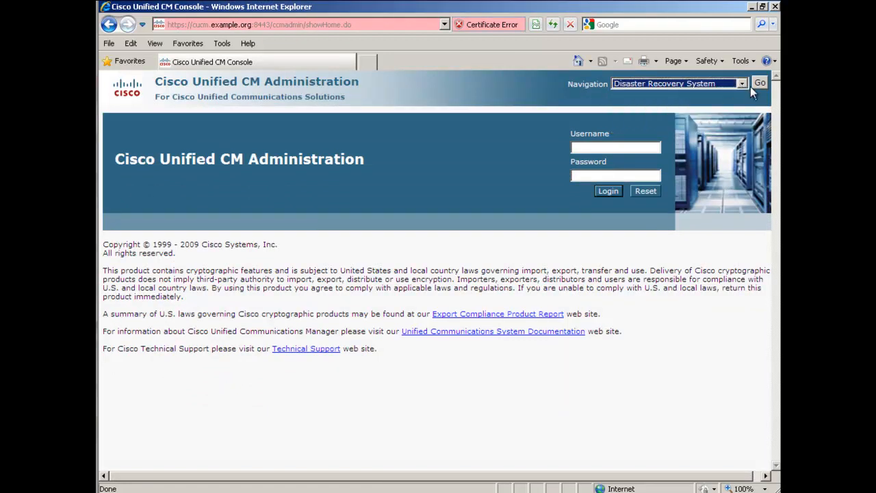
click(760, 83)
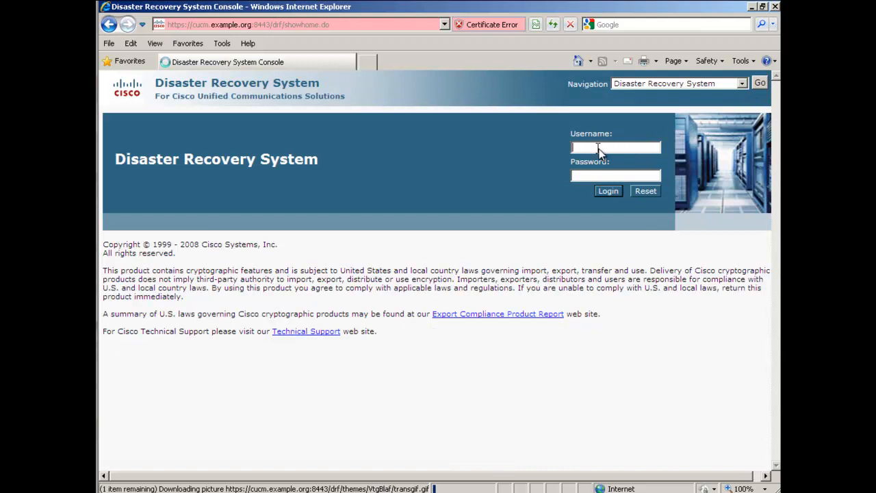
Log in to Disaster Recovery System as admin
text(admin)
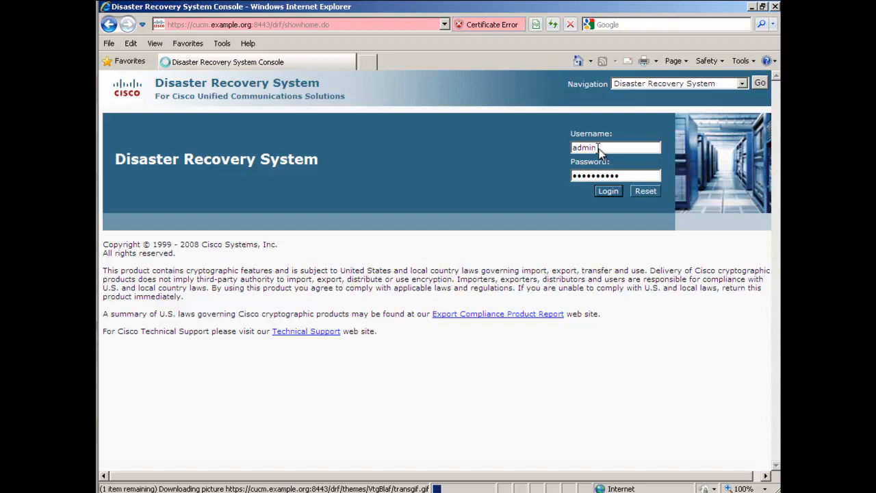
click(608, 190)
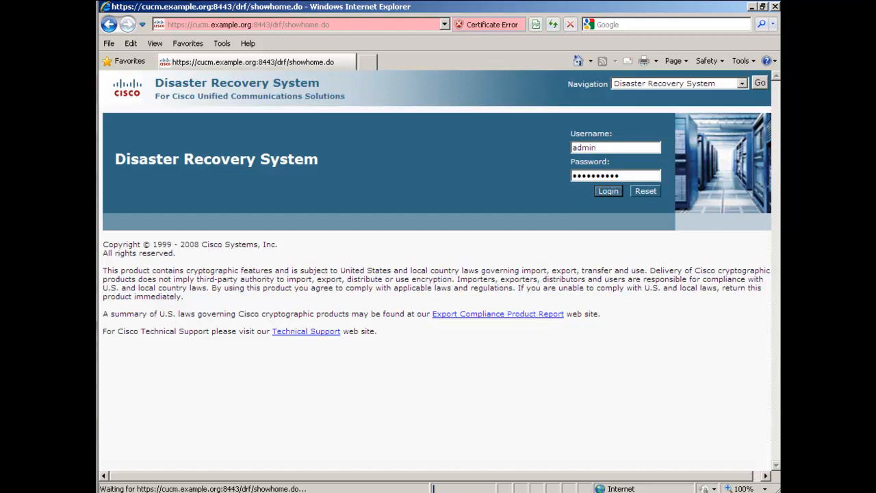
click(608, 191)
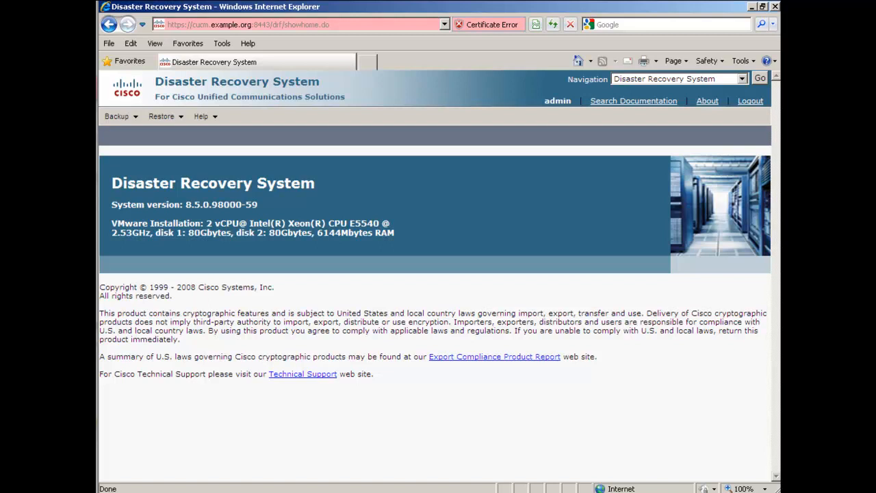
mouse_move(157, 346)
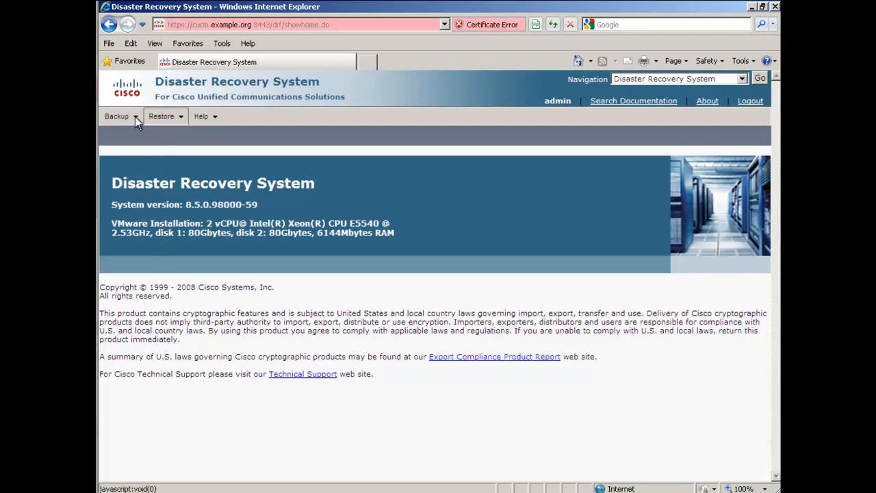
Set up a manual backup to SFTP-Server covering CDR_CAR and UCM
click(116, 115)
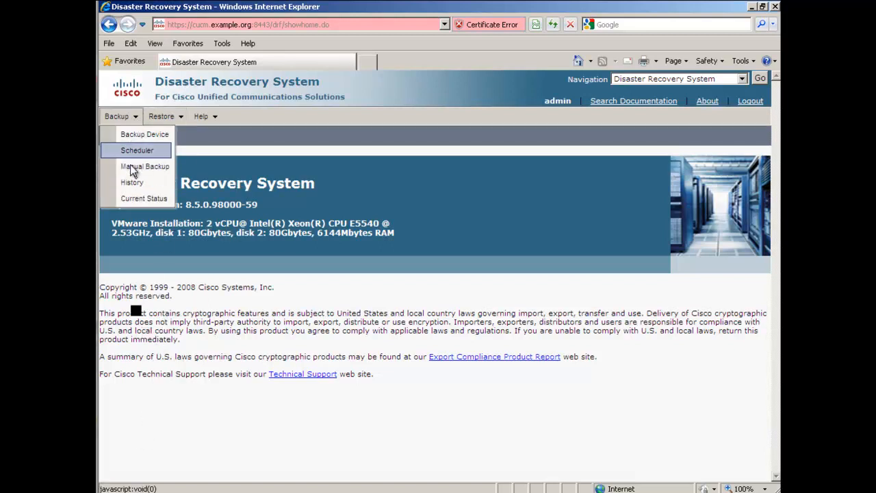
click(144, 166)
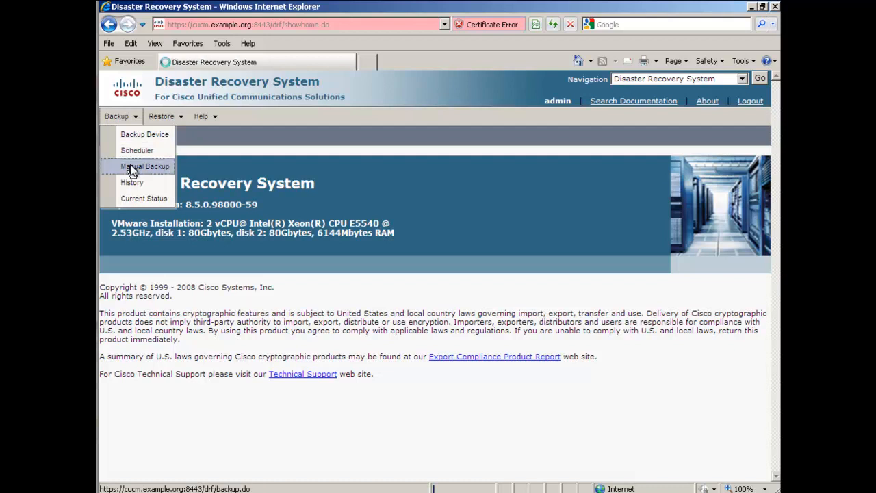
click(144, 166)
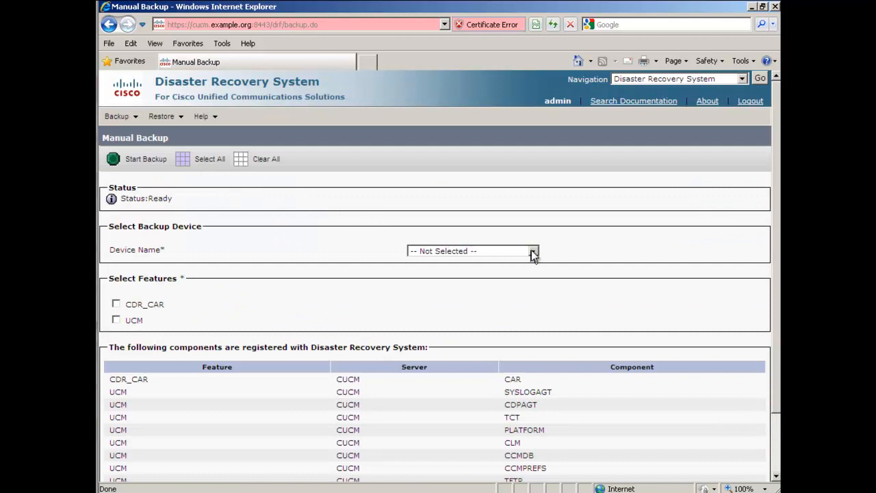
click(533, 250)
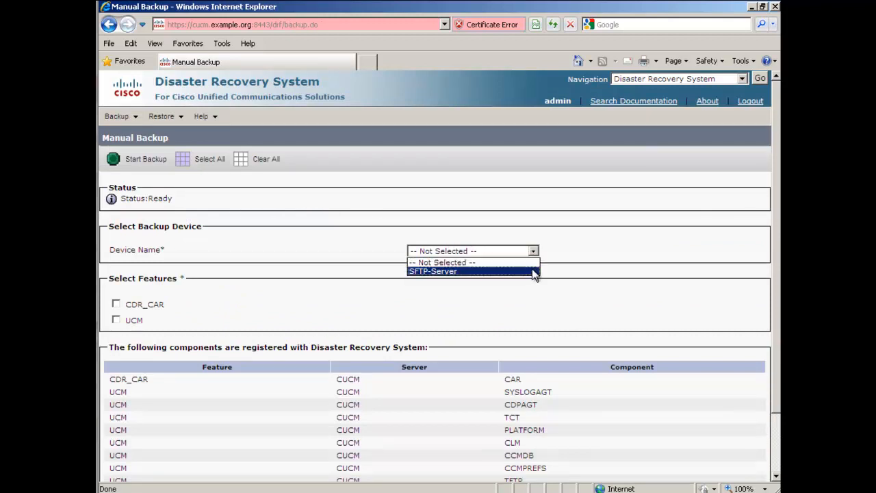
click(433, 271)
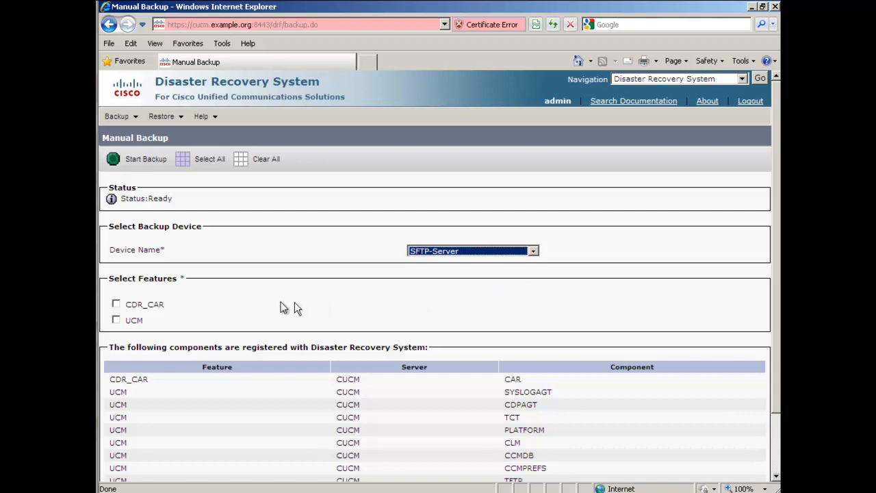
click(116, 304)
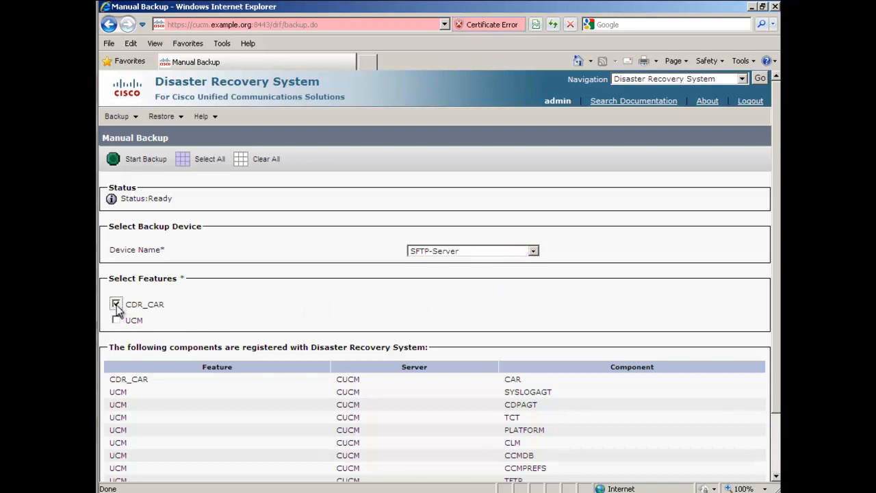
click(116, 321)
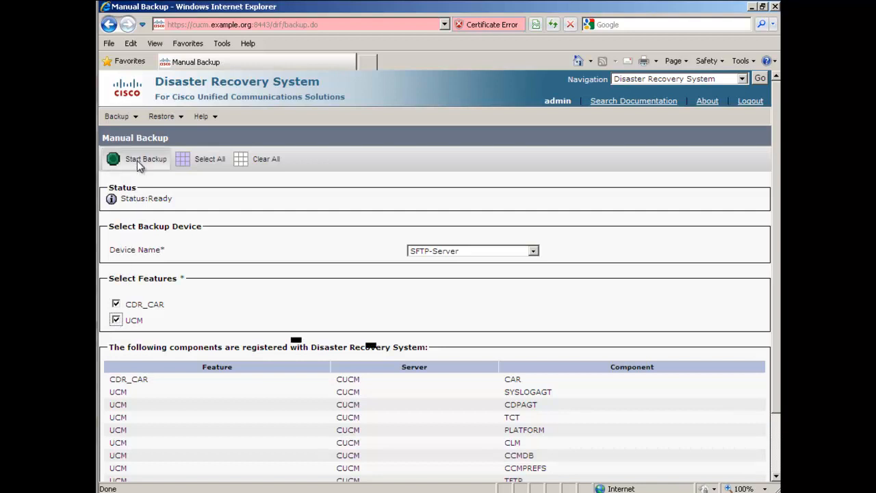
Start the backup and acknowledge the encryption password warning
click(145, 159)
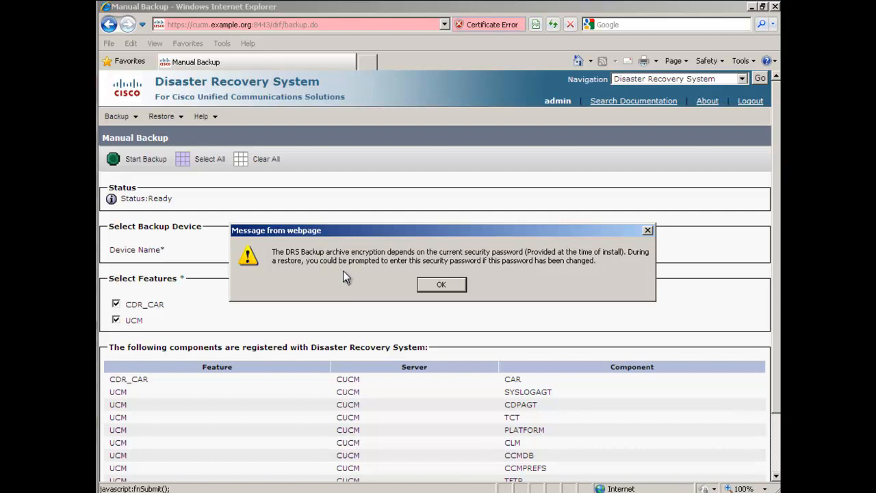
mouse_move(441, 285)
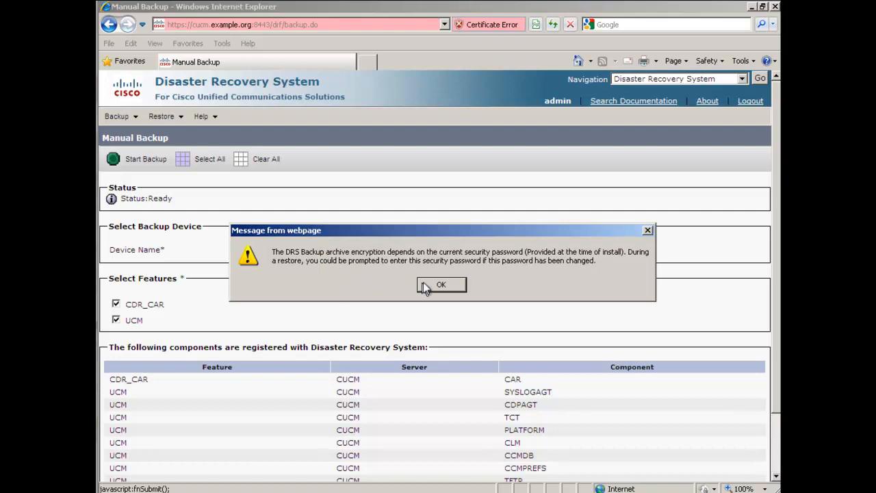
click(441, 284)
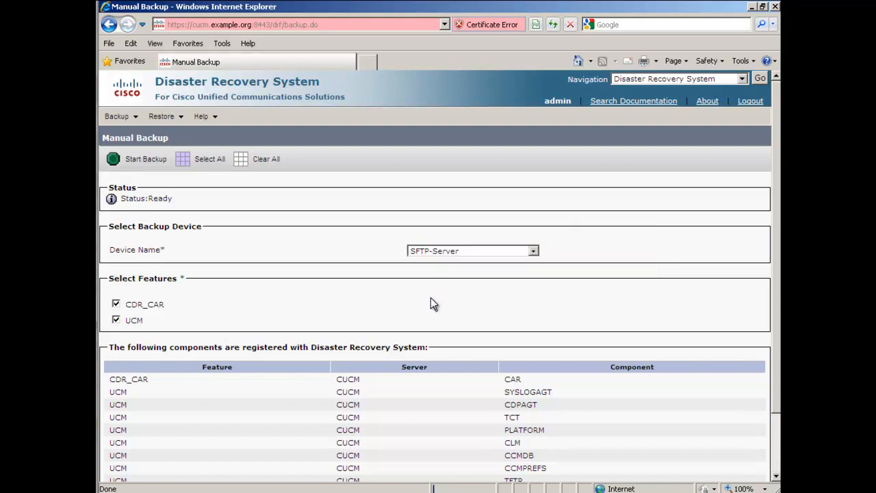
click(145, 158)
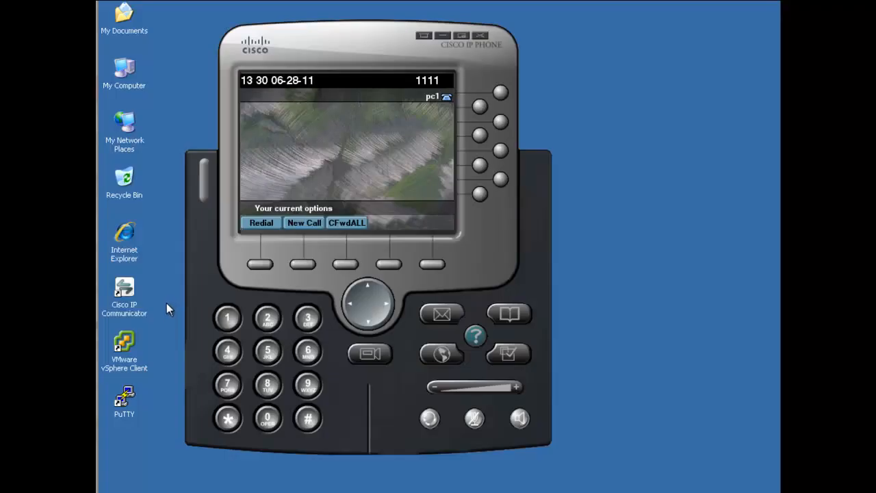
Open PuTTY's saved ntp session, trust the host key, and run ls
double_click(124, 399)
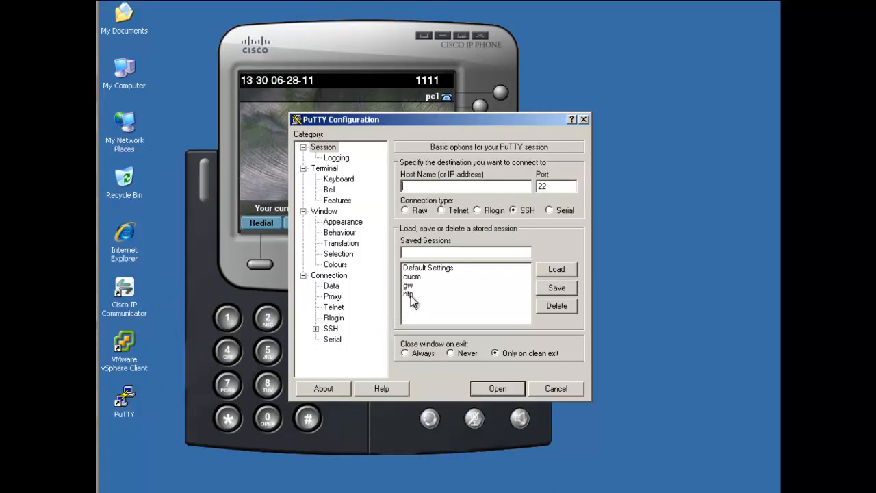
click(408, 294)
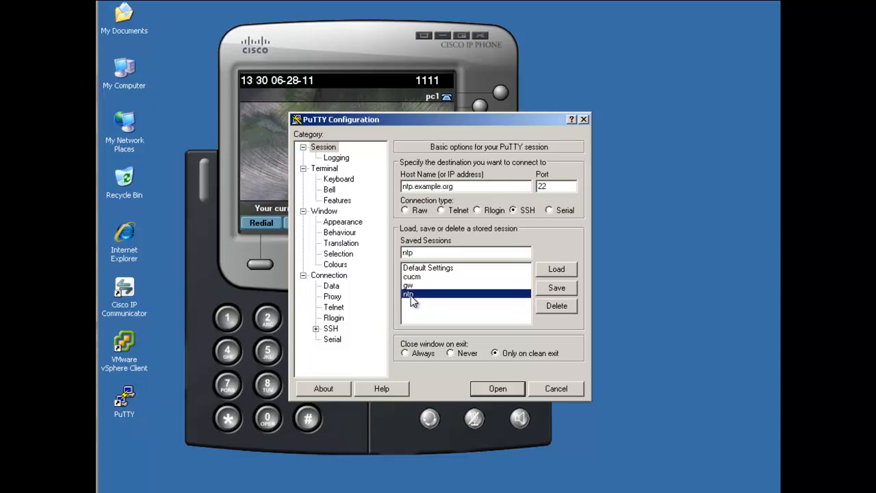
click(497, 388)
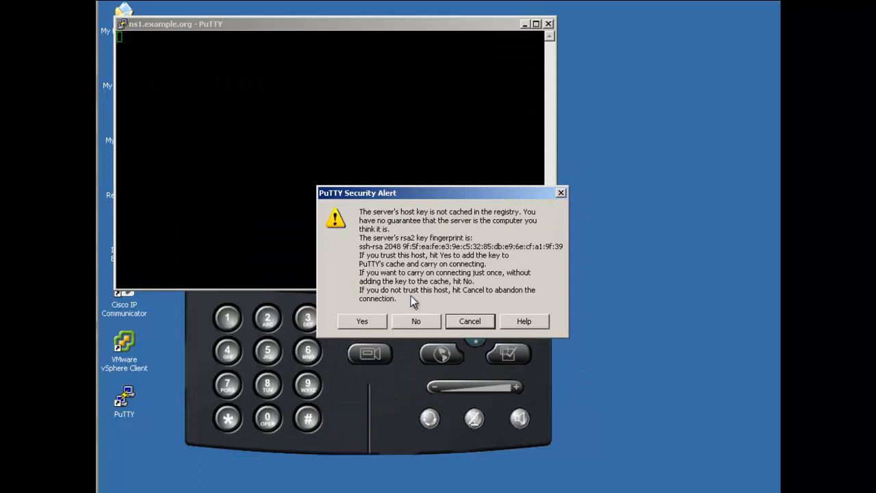
click(362, 321)
text(ftpuser)
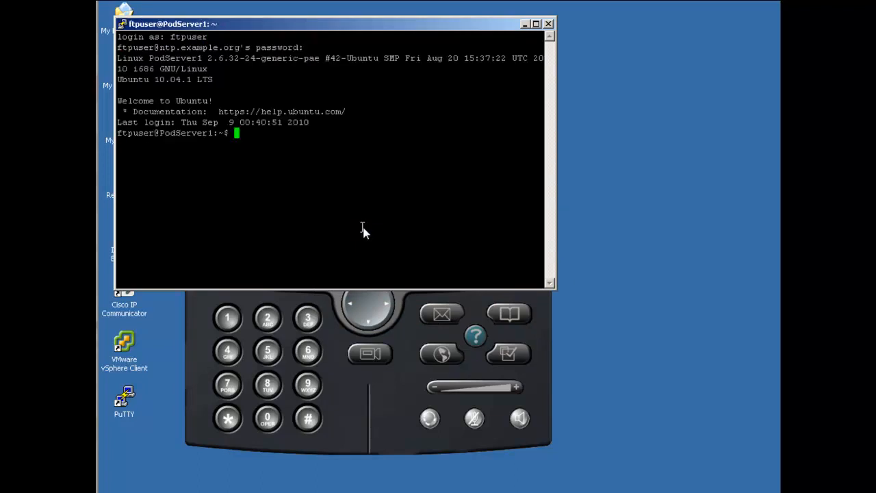
text(ls system shutdown)
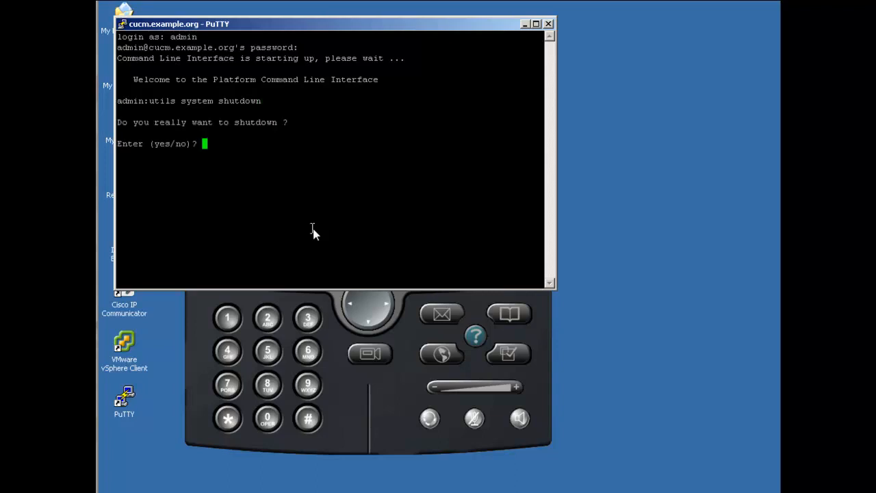
Answer 'yes' to utils system shutdown so the server shuts down
text(yes)
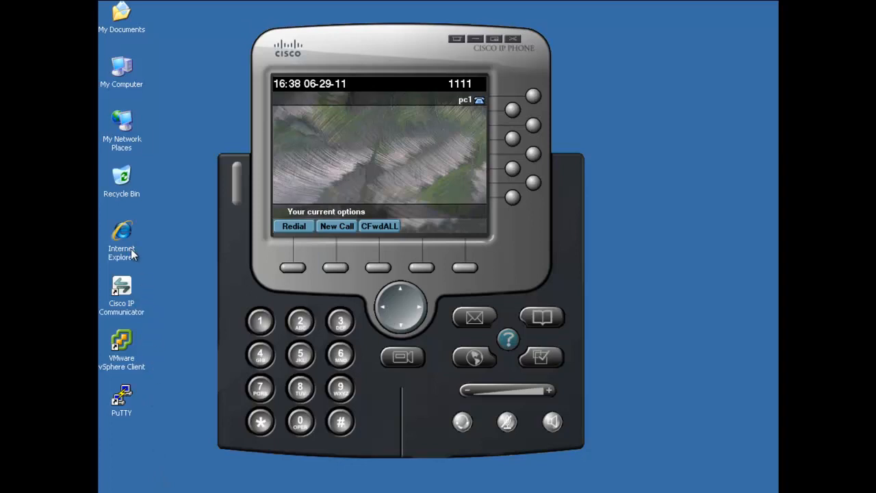
mouse_move(127, 247)
text(c)
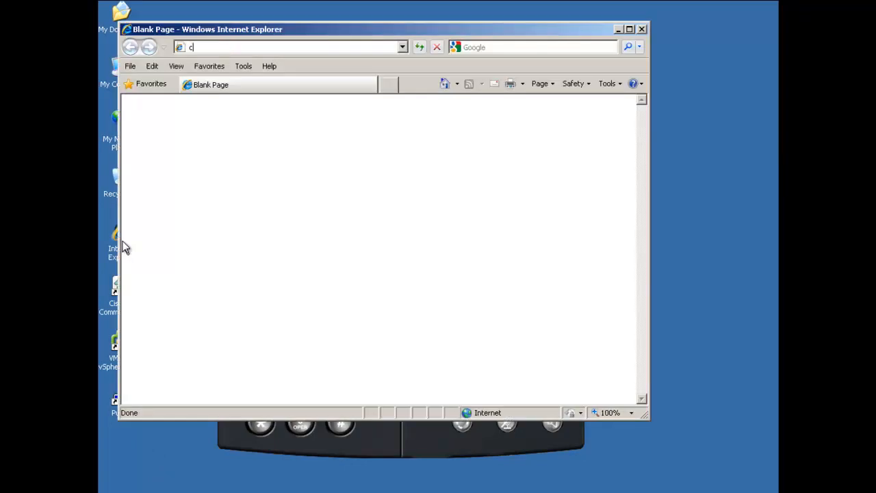
Go to the CIMC address and continue past the certificate warning
text(mc.)
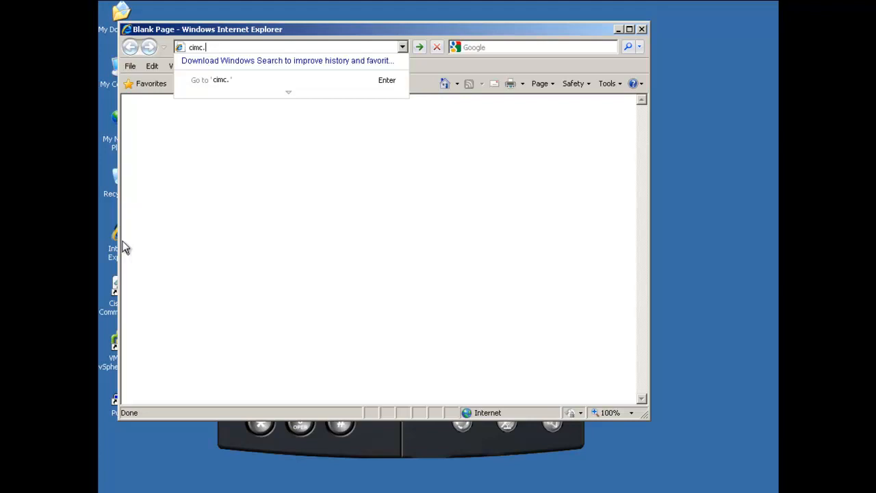
text(example.org/)
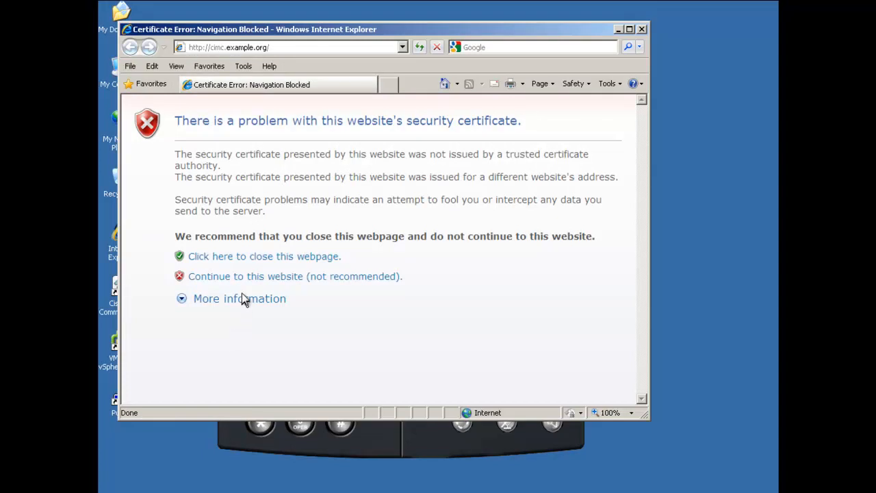
click(246, 276)
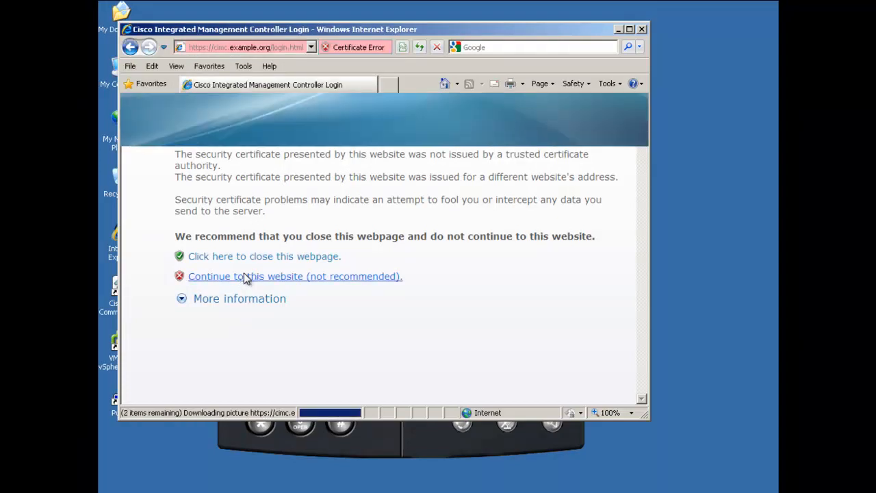
Log in to the management controller as admin
click(295, 276)
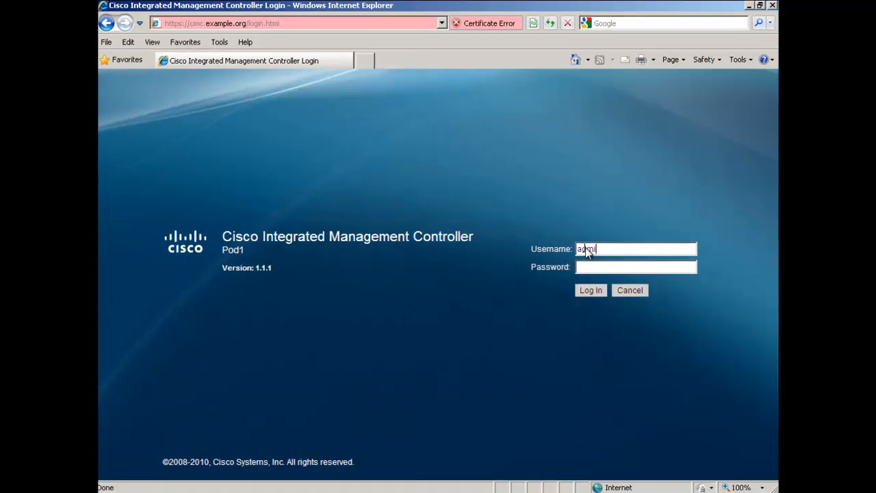
text(***)
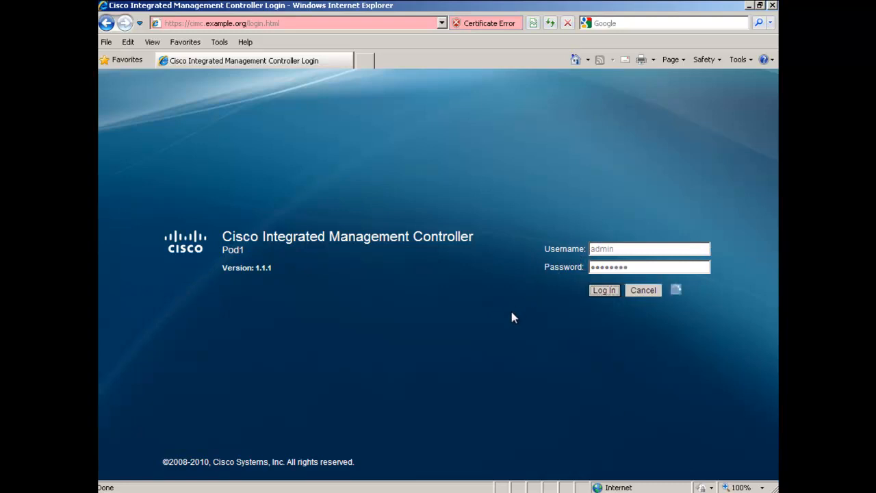
click(604, 289)
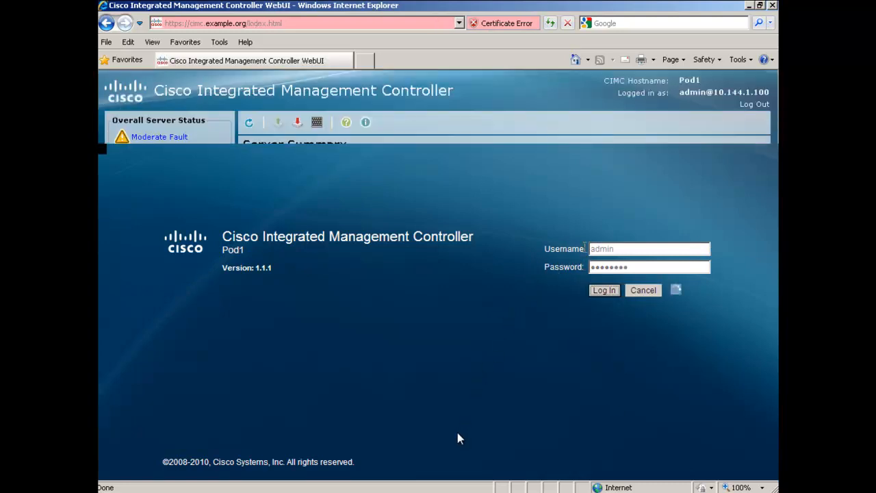
Power off the Pod1 server and confirm the prompt
click(603, 290)
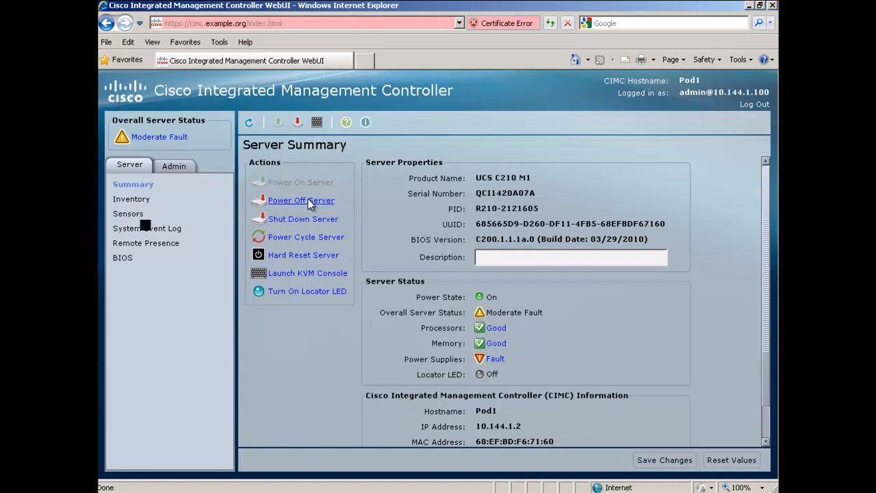
click(300, 200)
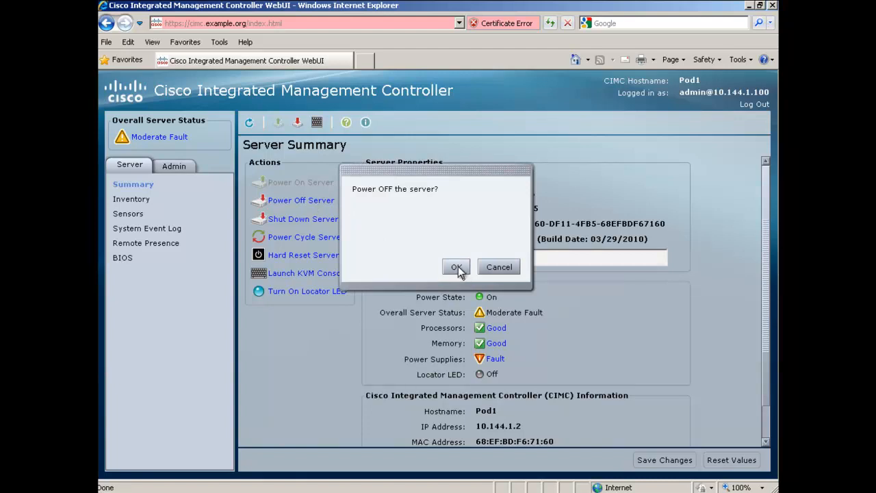
click(457, 266)
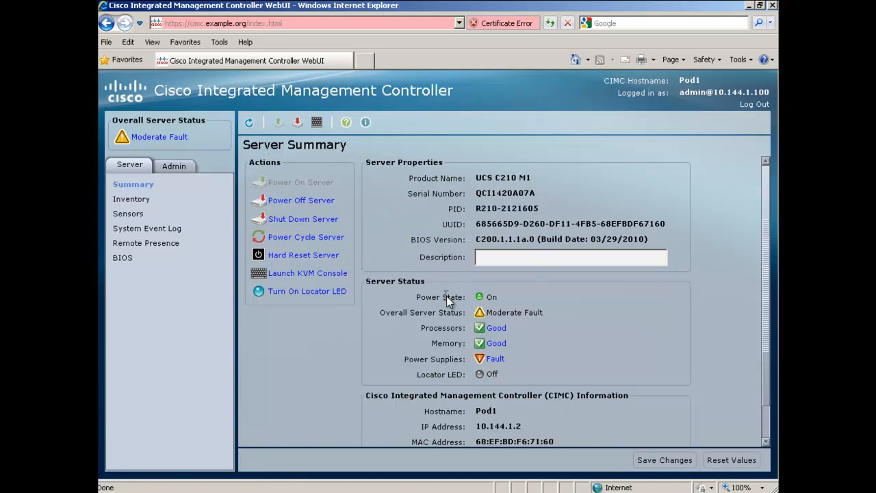
click(300, 200)
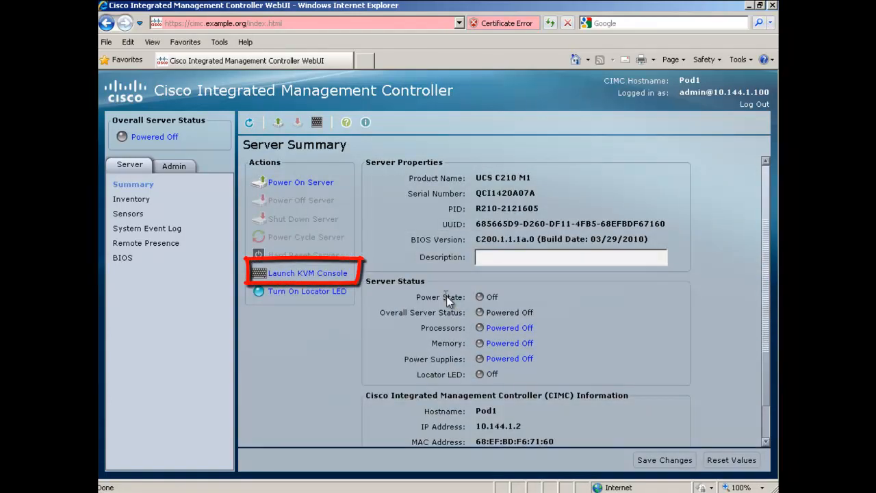
mouse_move(392, 291)
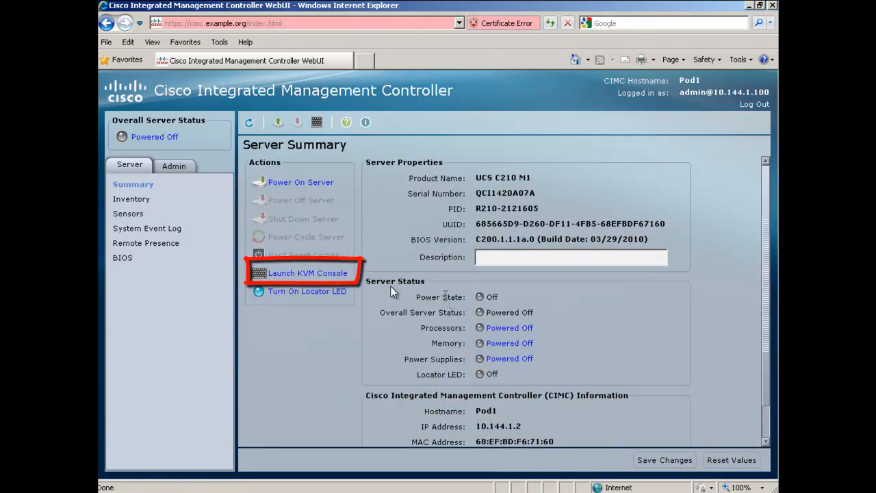
mouse_move(307, 272)
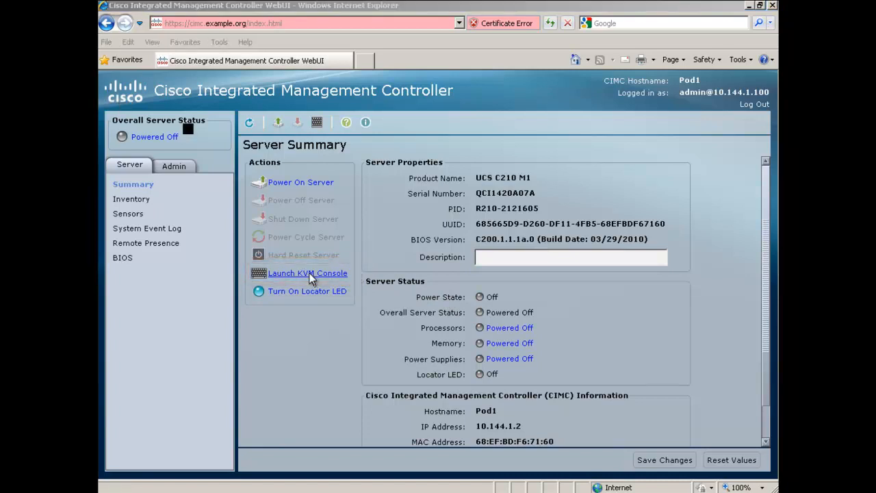
Launch the KVM console, accepting the unverified certificate warning
click(308, 273)
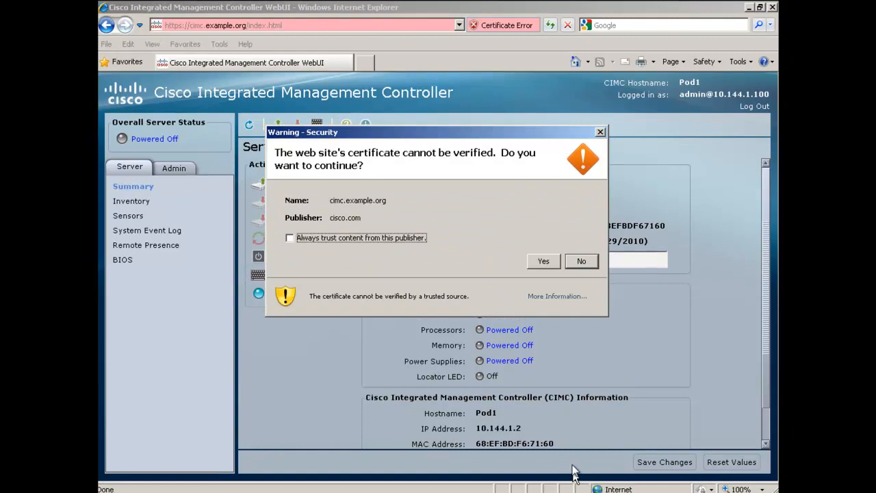
click(543, 261)
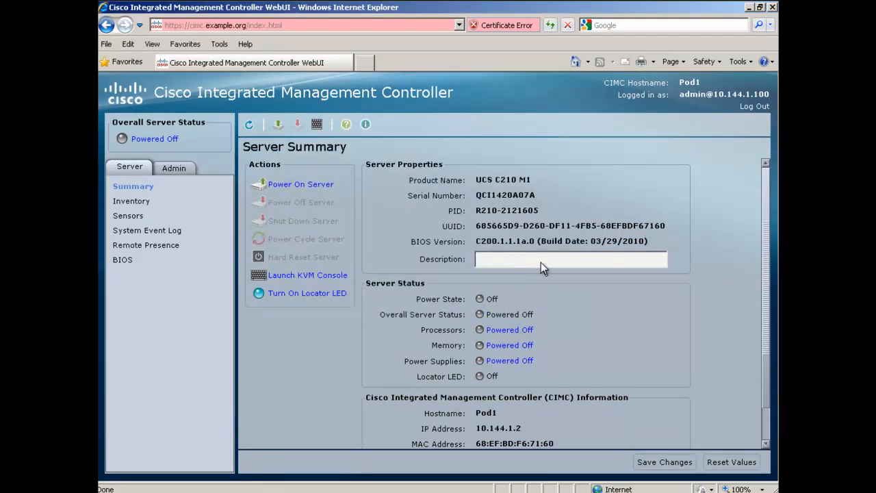
click(307, 274)
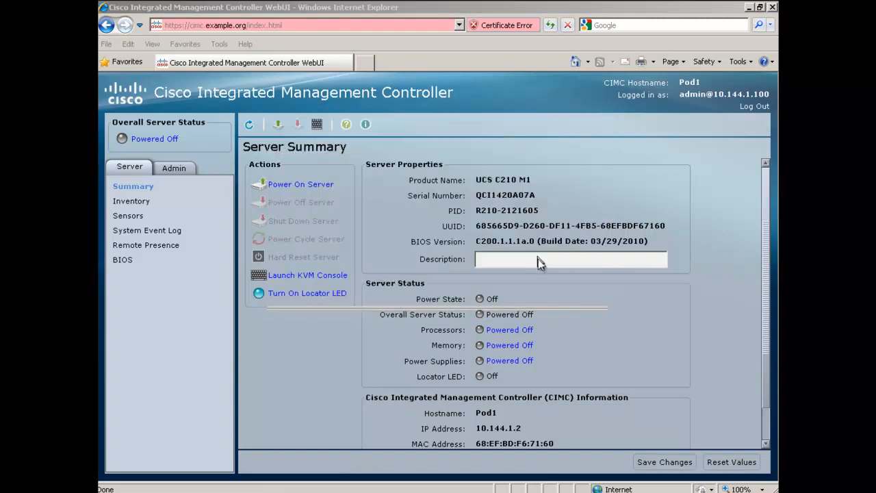
click(308, 275)
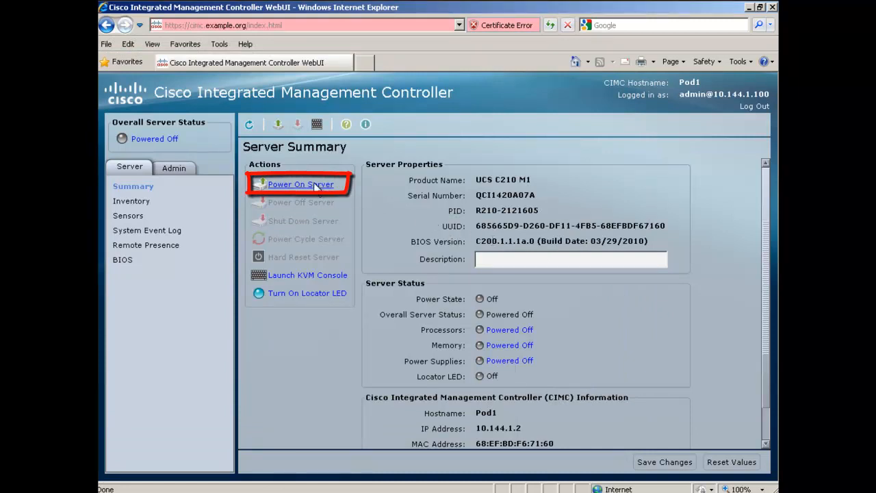
Power the Pod1 server on, confirm, and bring up the KVM console window
click(300, 184)
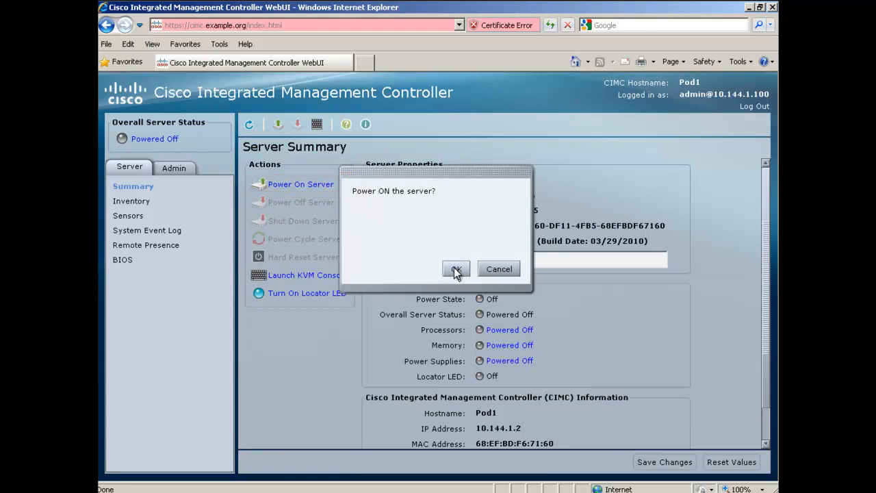
click(455, 268)
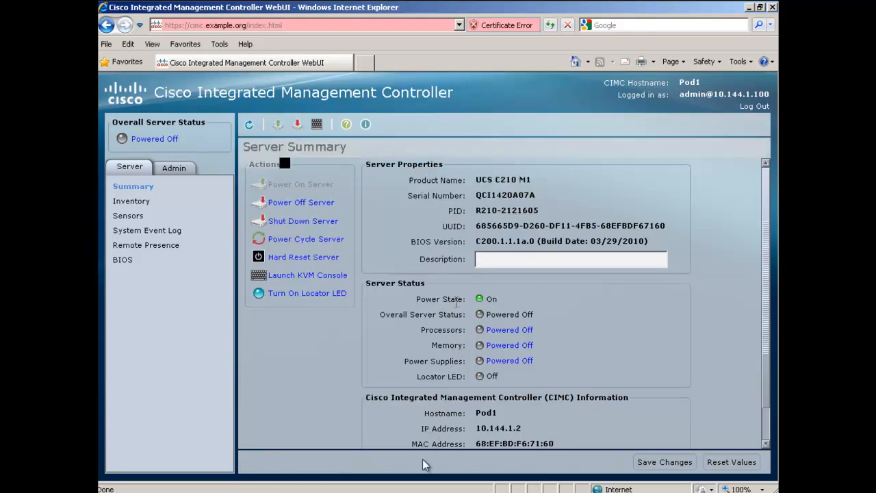
click(307, 274)
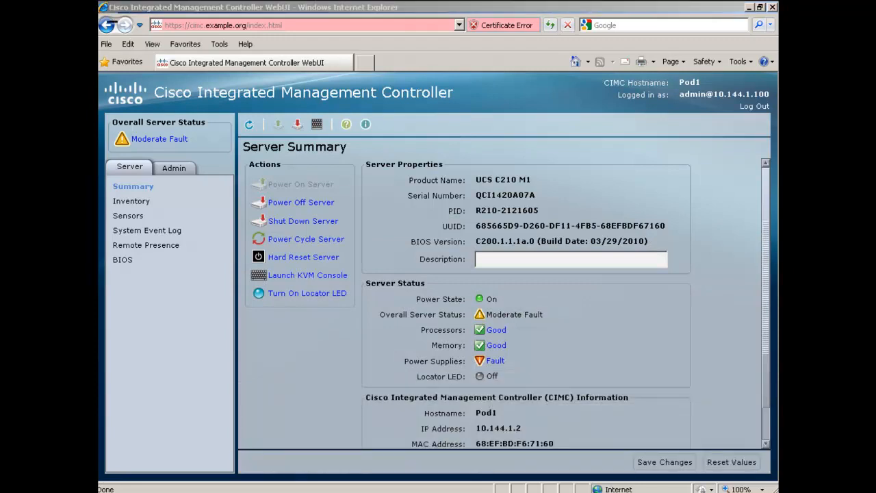
click(308, 274)
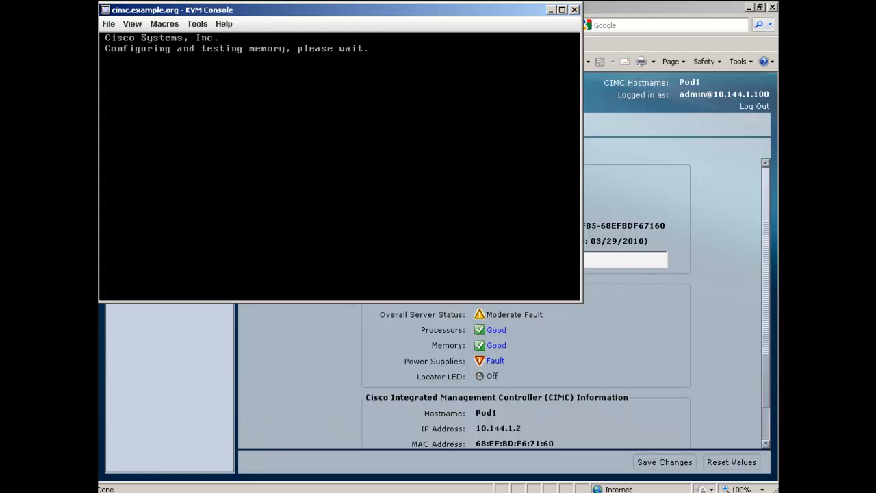
mouse_move(300, 17)
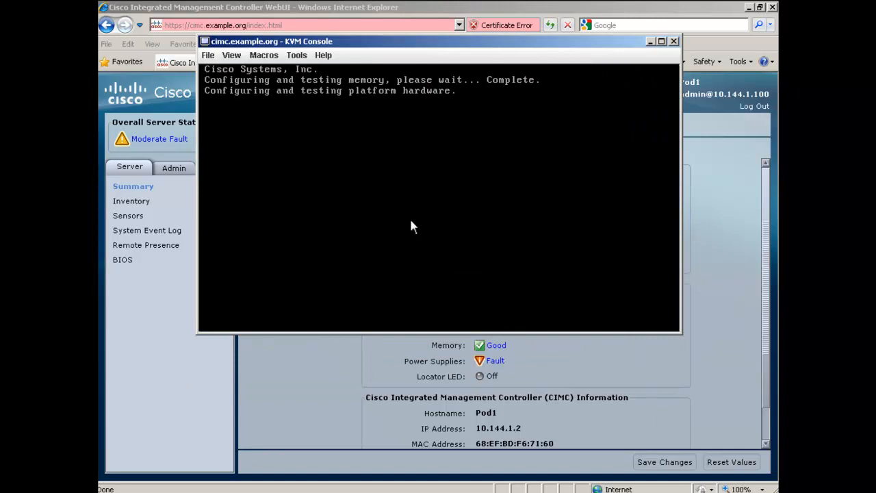
mouse_move(416, 229)
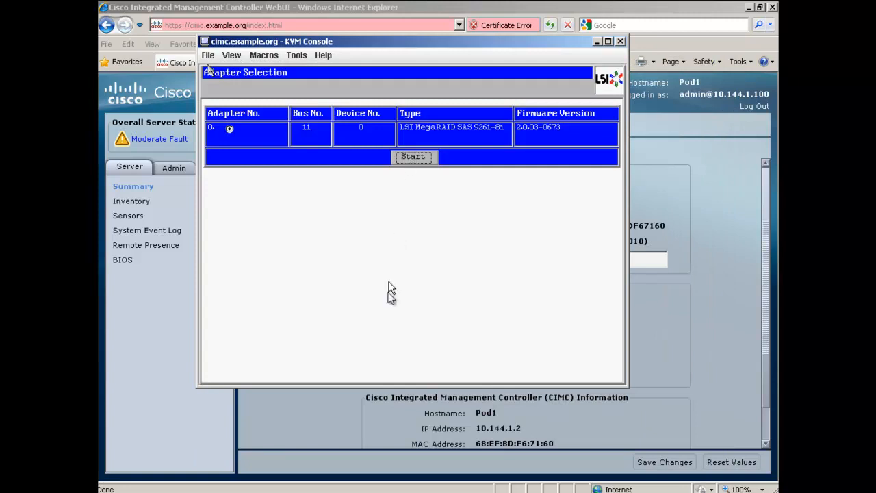
mouse_move(204, 300)
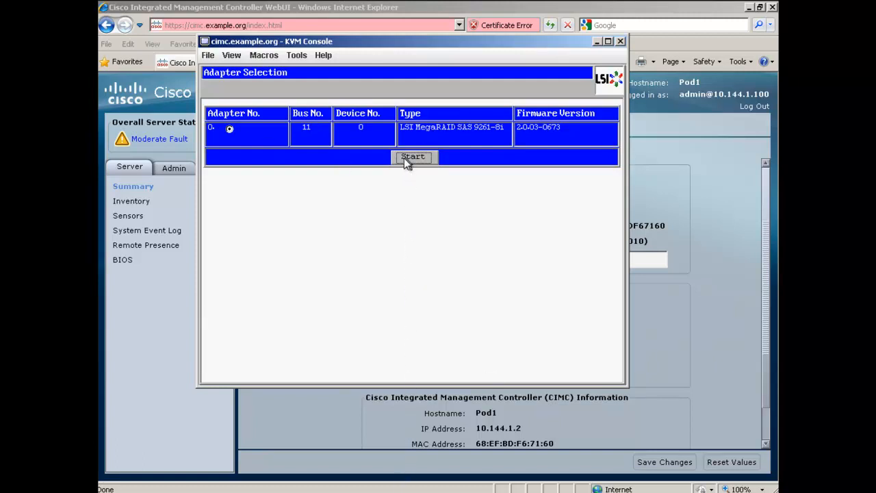
In WebBIOS for MegaRAID SAS 9261-8i, choose New Configuration and clear the existing setup
click(413, 157)
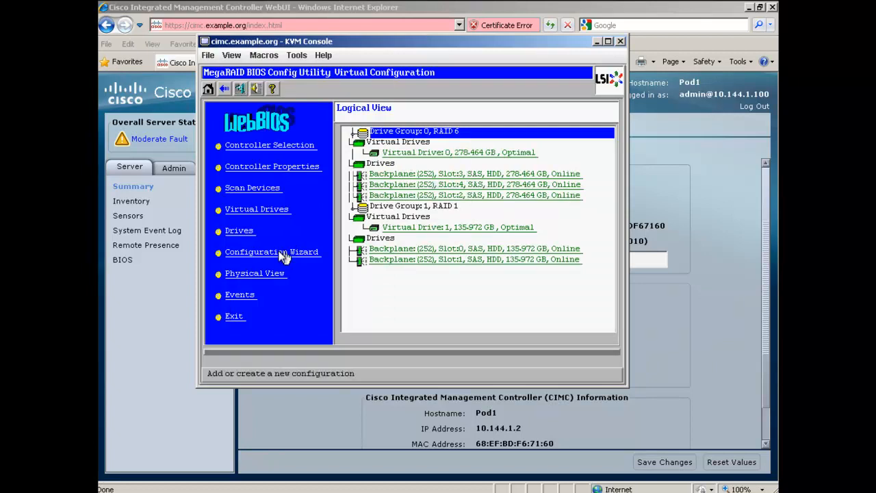
click(272, 252)
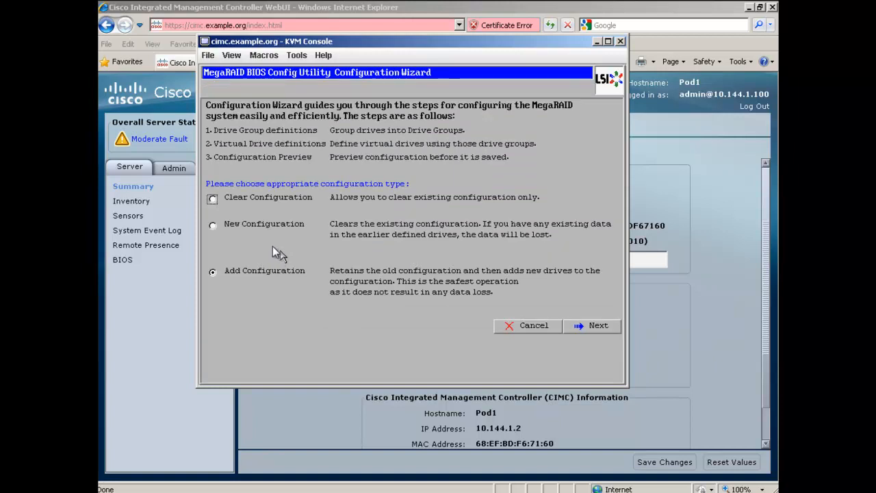
mouse_move(262, 228)
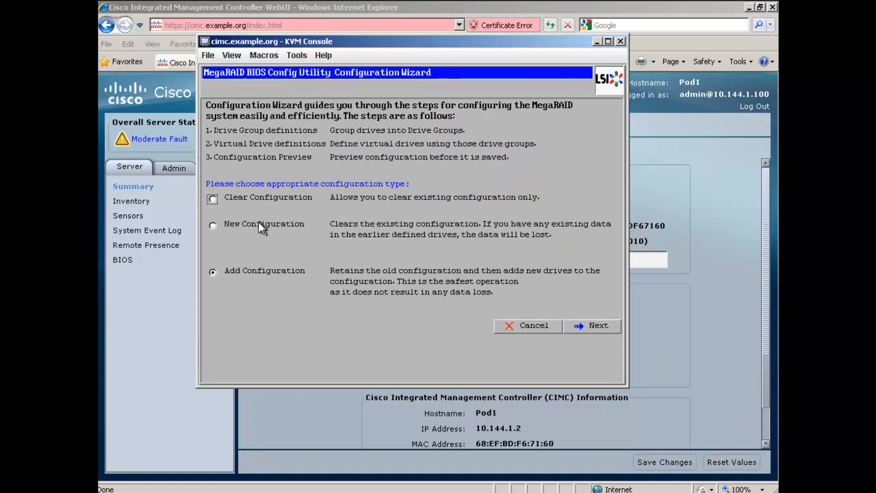
mouse_move(259, 228)
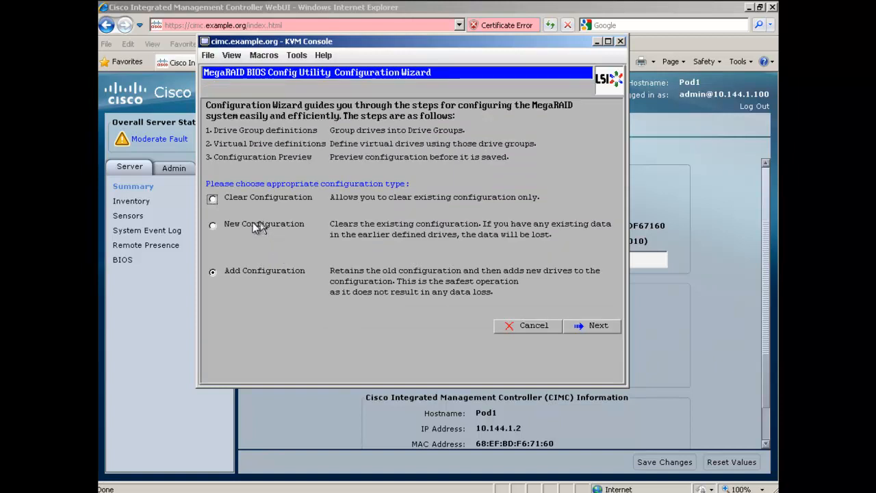
click(213, 225)
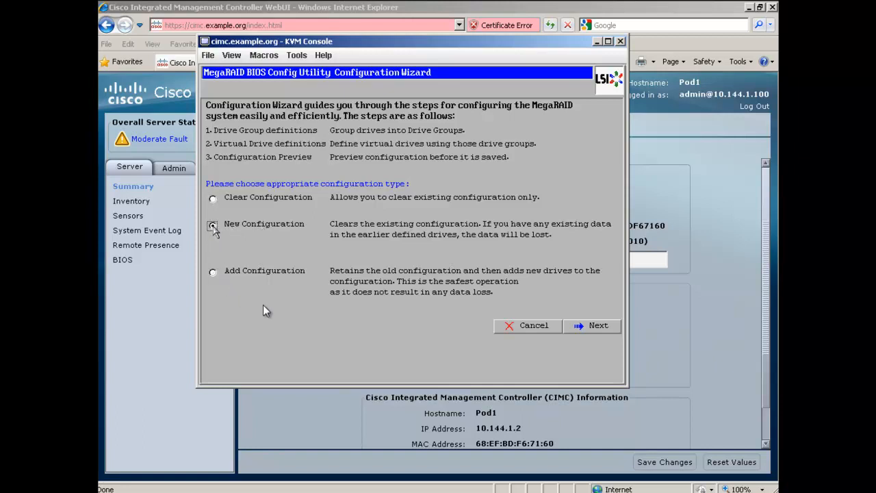
click(213, 225)
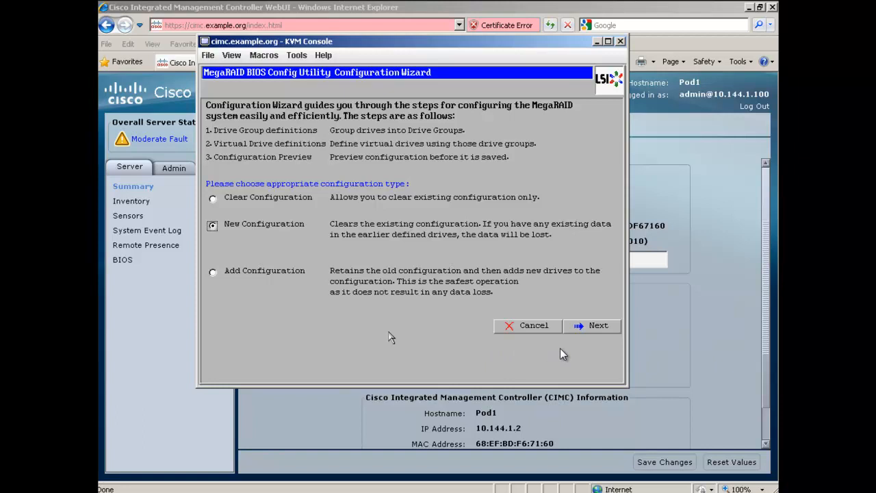
mouse_move(594, 329)
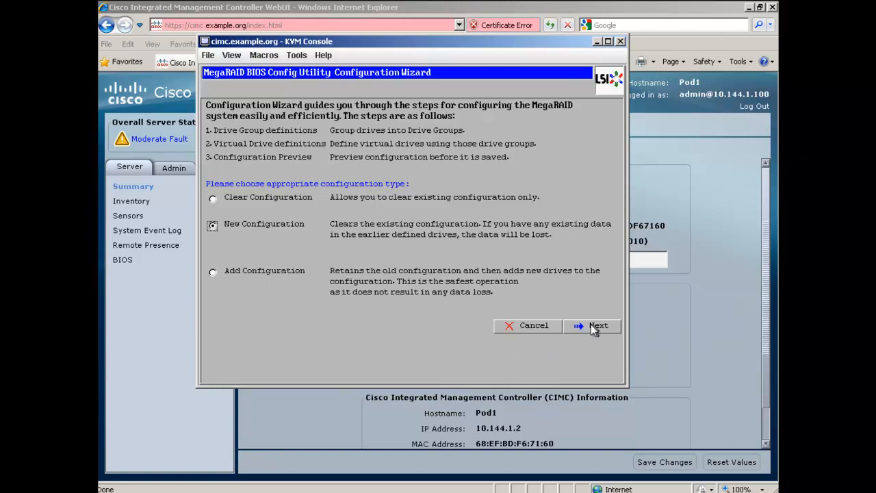
click(598, 325)
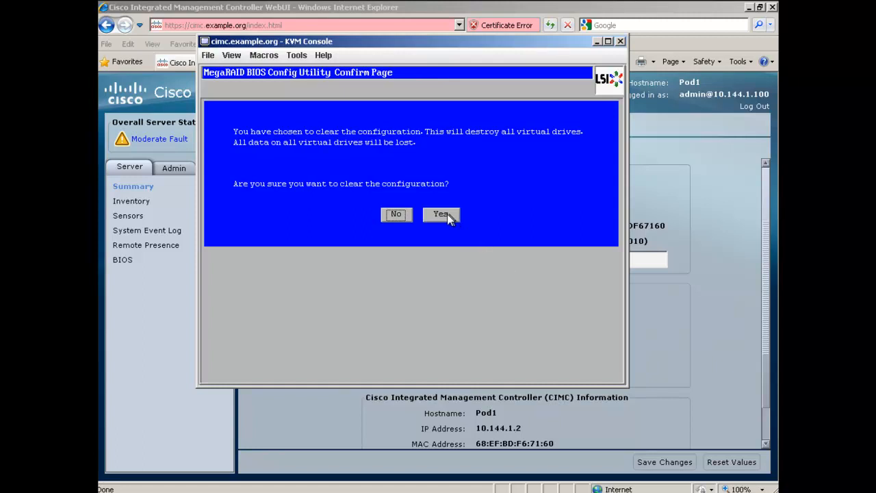
click(440, 214)
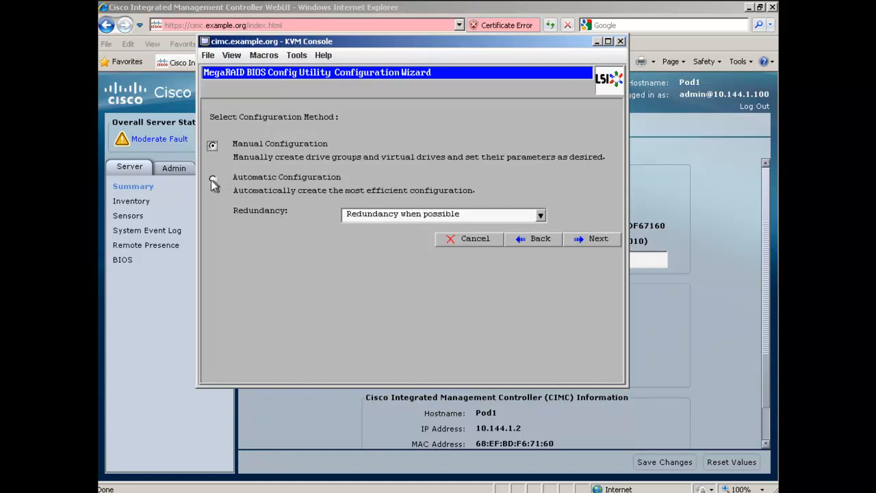
Choose Automatic Configuration with 'Redundancy when possible' and preview the generated layout
click(212, 180)
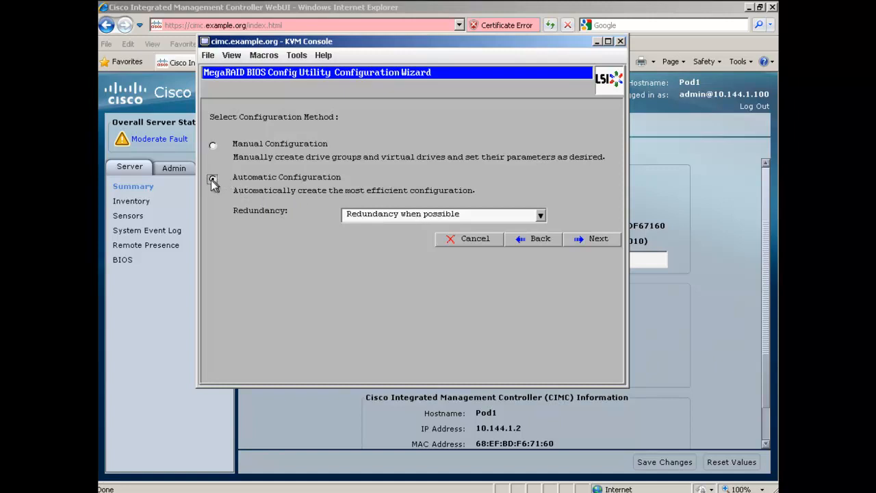
click(213, 179)
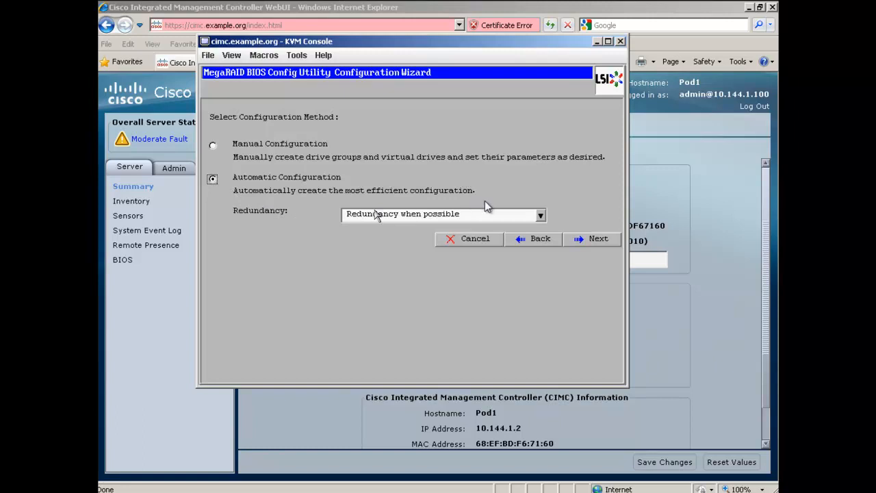
click(540, 215)
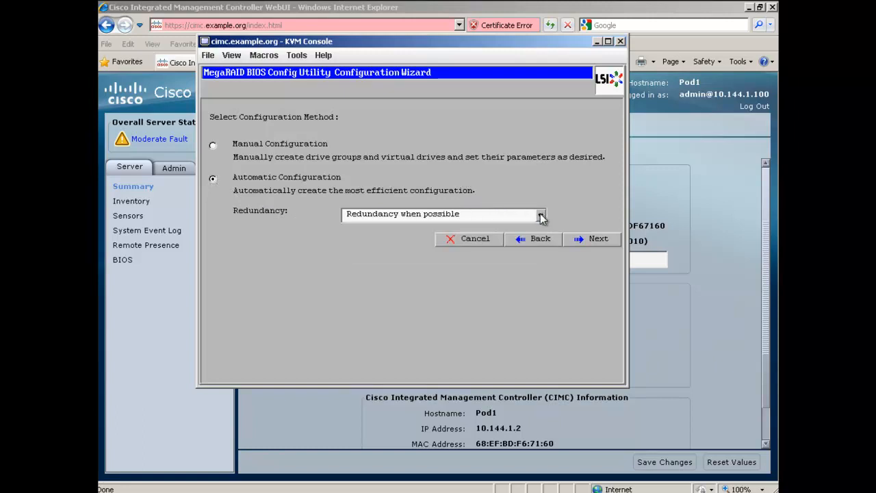
click(541, 213)
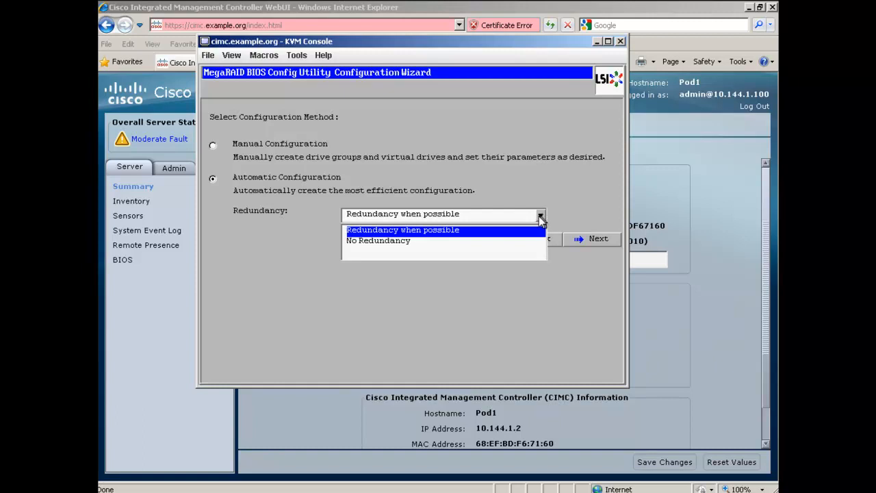
click(404, 229)
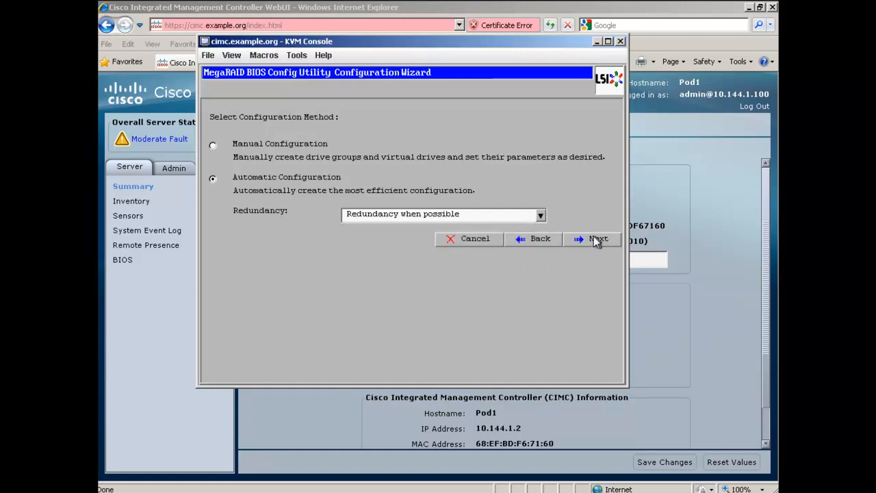
click(597, 238)
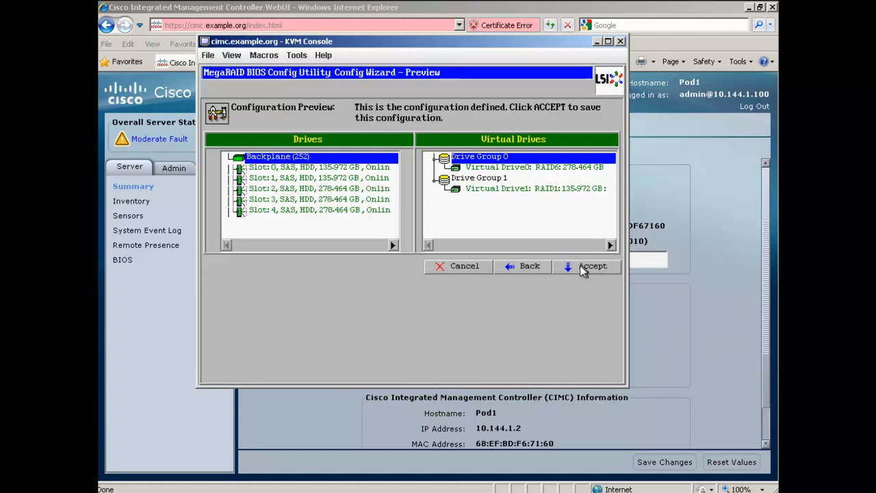
Accept the previewed RAID configuration, save it, and initialize the new virtual drives
click(592, 266)
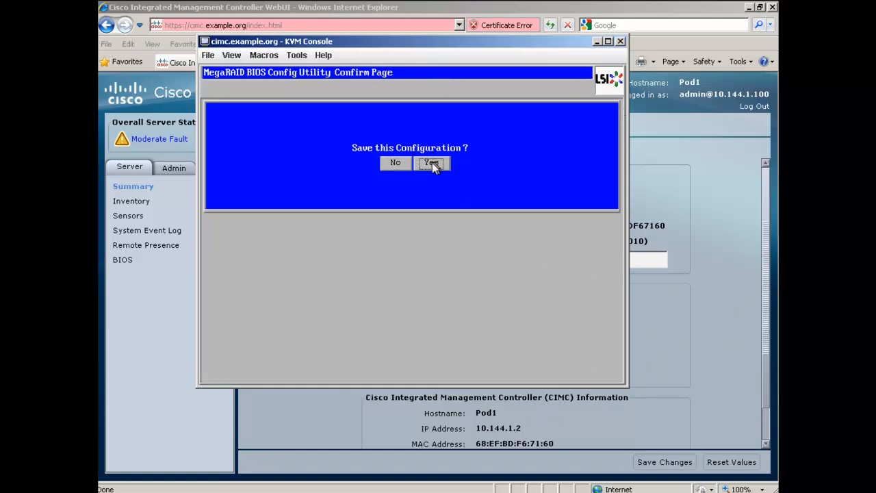
click(431, 163)
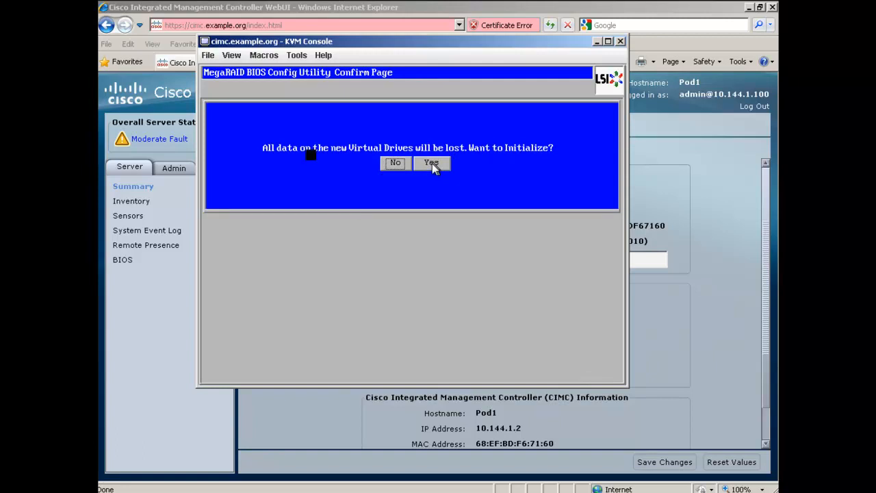
click(432, 163)
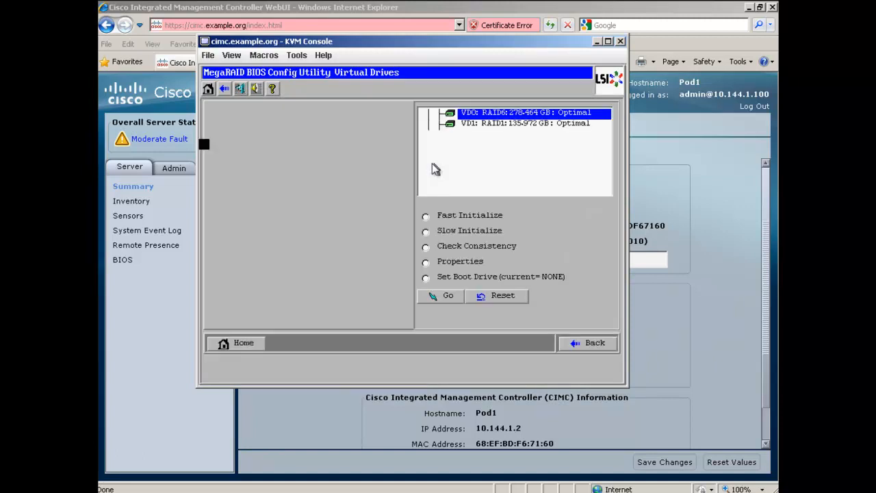
mouse_move(480, 137)
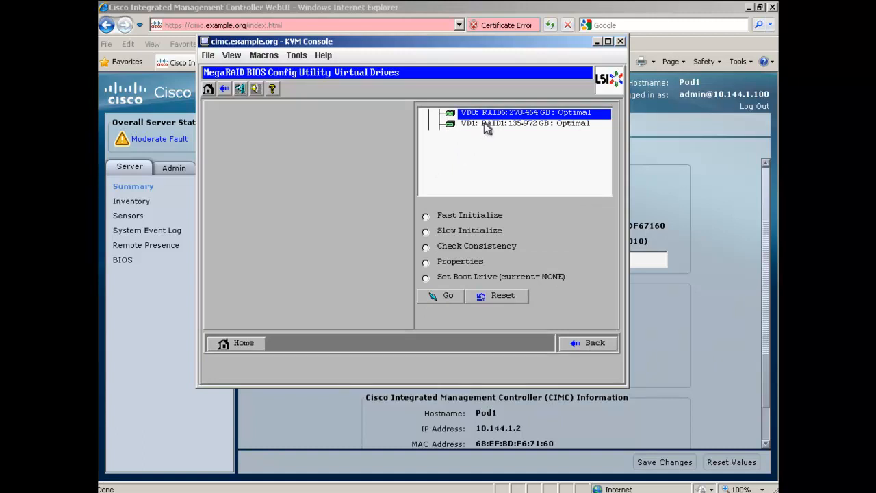
Set the RAID1 virtual drive VD1 as the boot drive
click(525, 122)
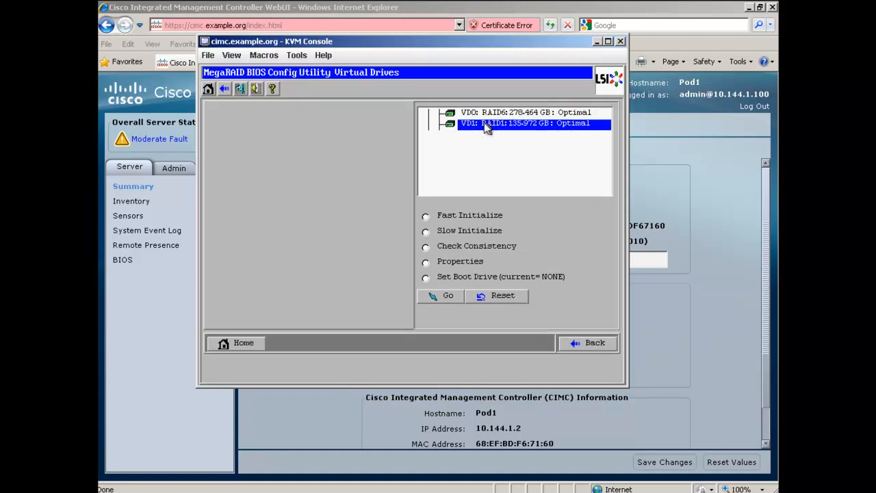
mouse_move(458, 207)
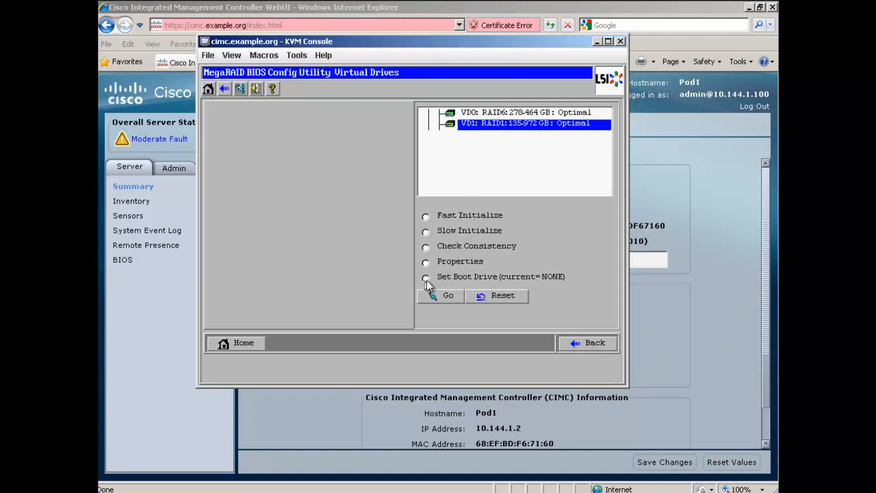
click(426, 278)
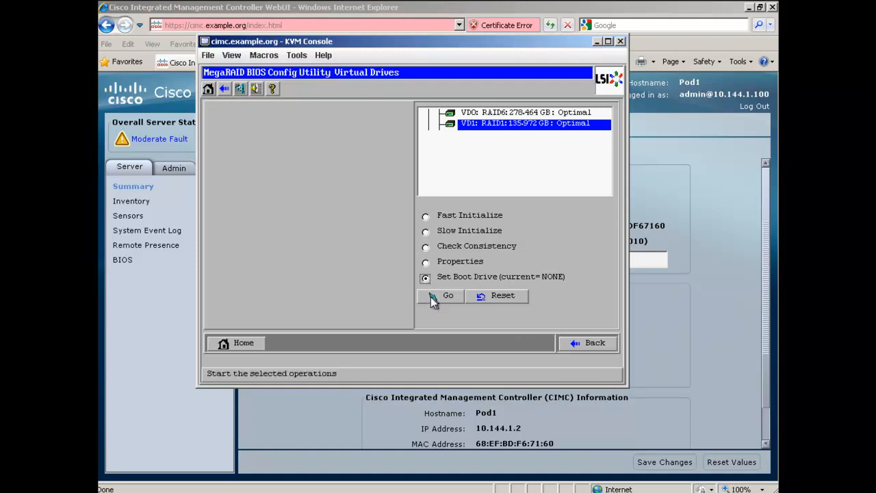
click(447, 295)
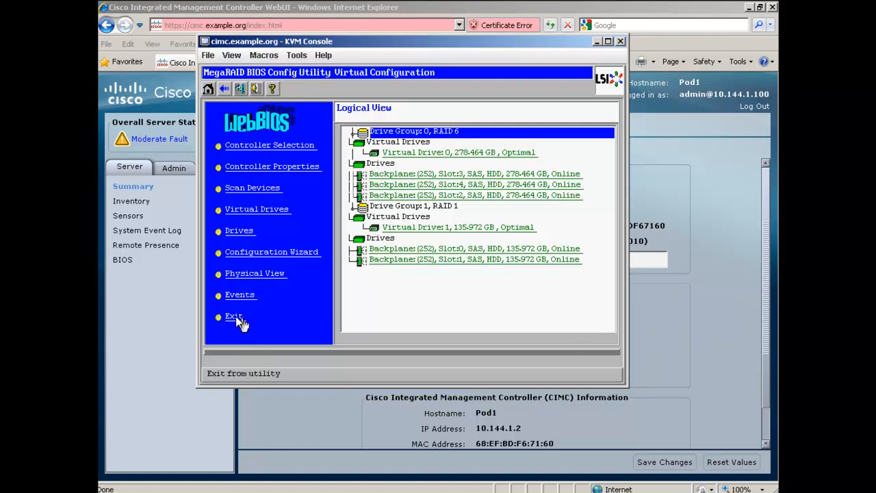
Exit WebBIOS, confirming the prompt, and open the KVM Macros menu
click(234, 317)
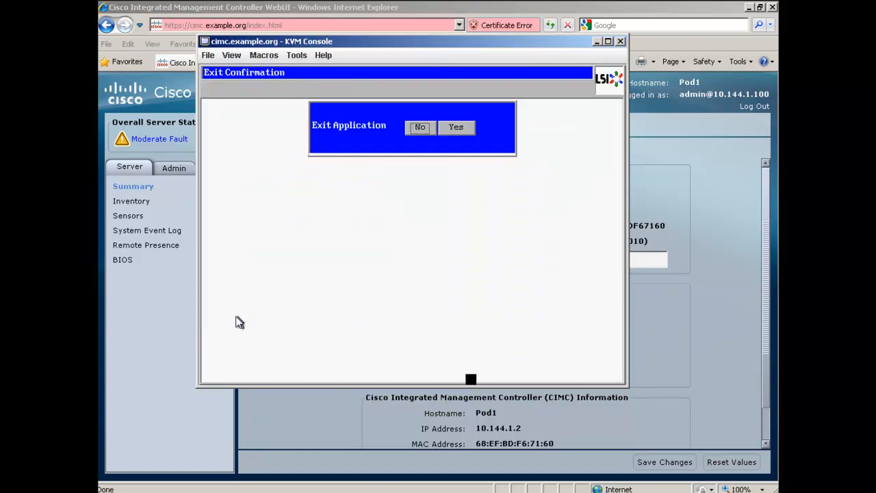
mouse_move(436, 168)
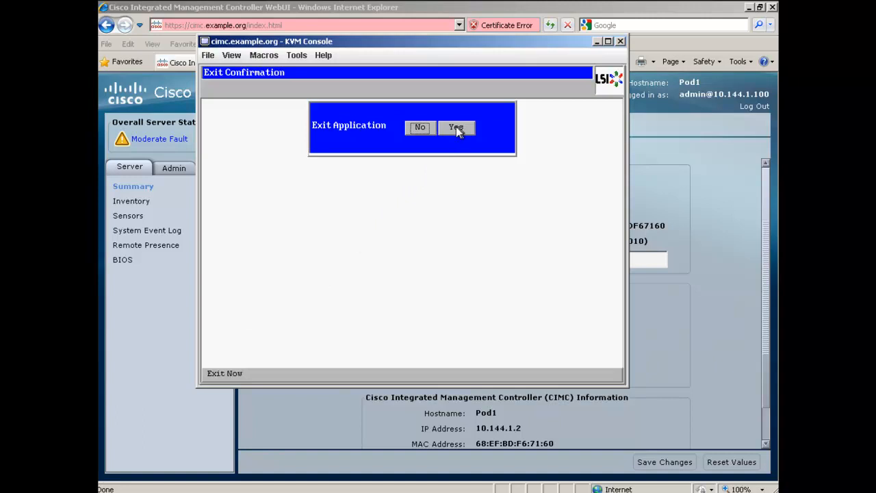
click(456, 127)
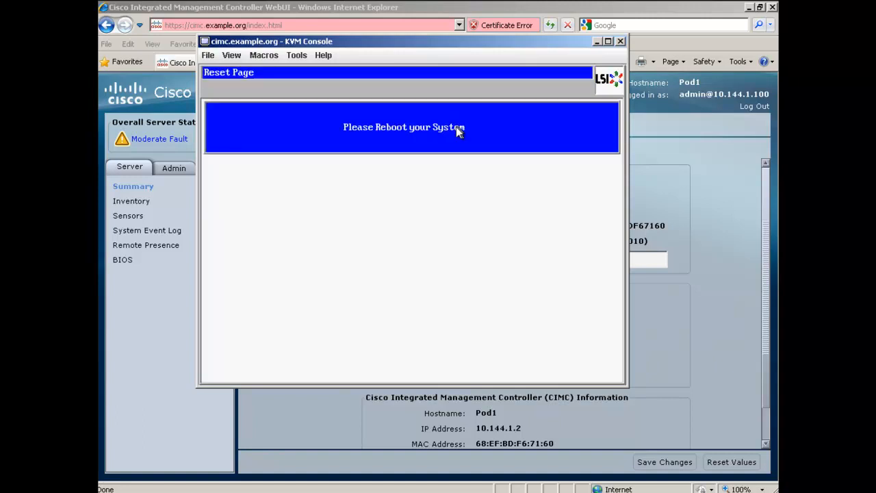
mouse_move(263, 56)
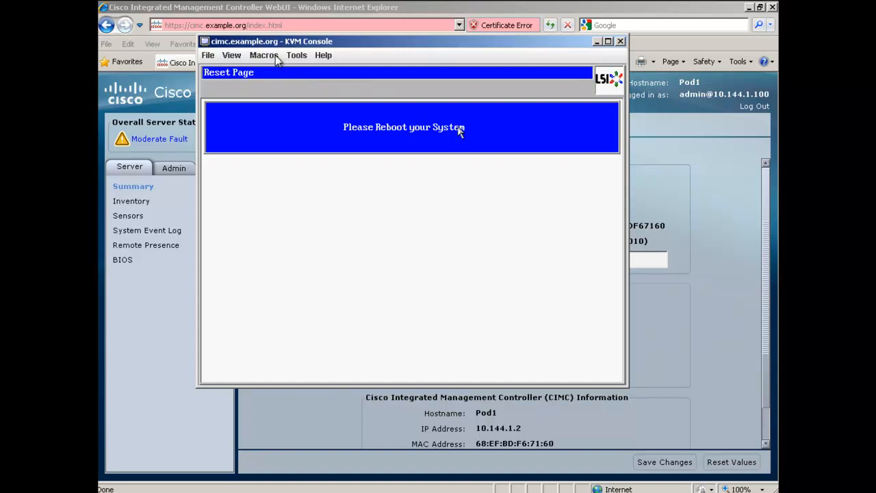
click(264, 54)
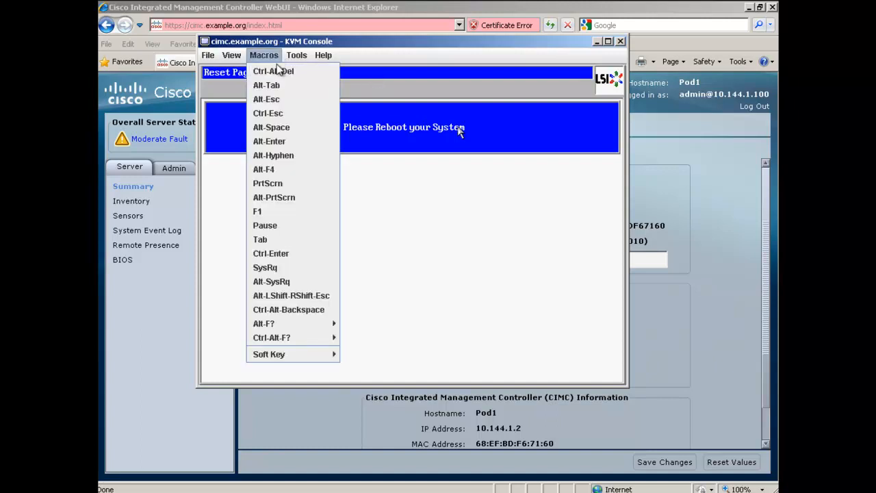